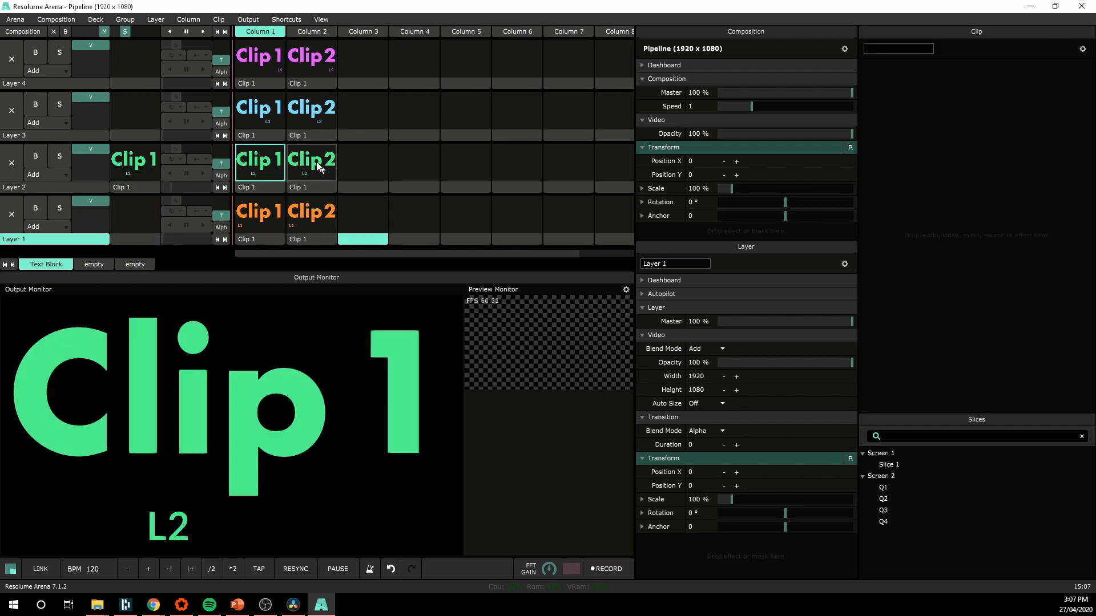
# Clear the composition and launch Column 1 so Clip 1 plays on layers L1–L4.
pyautogui.click(259, 107)
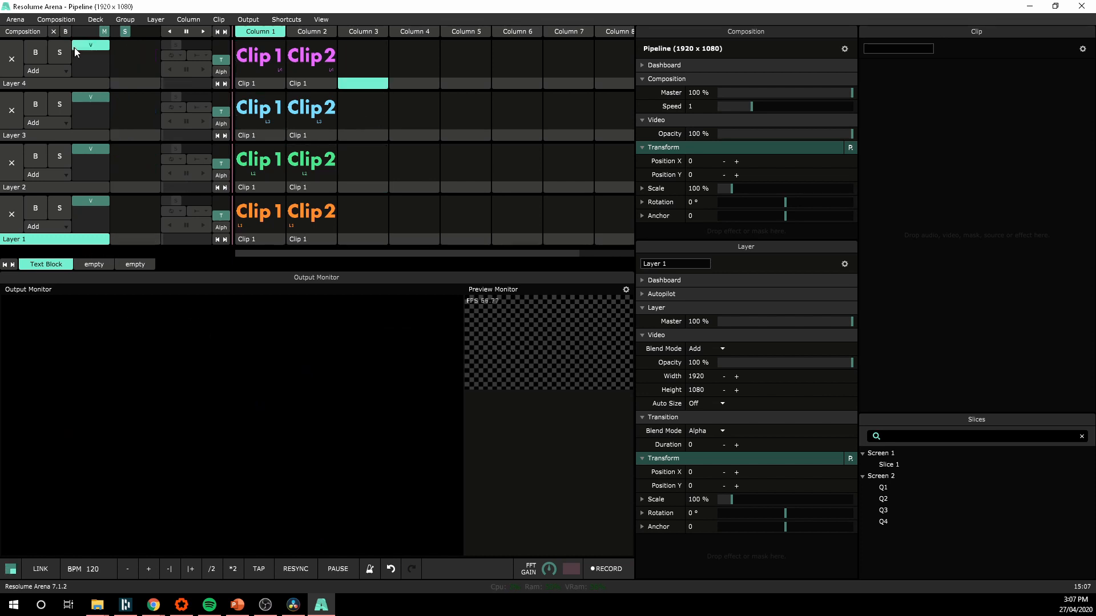
pyautogui.moveTo(80, 52)
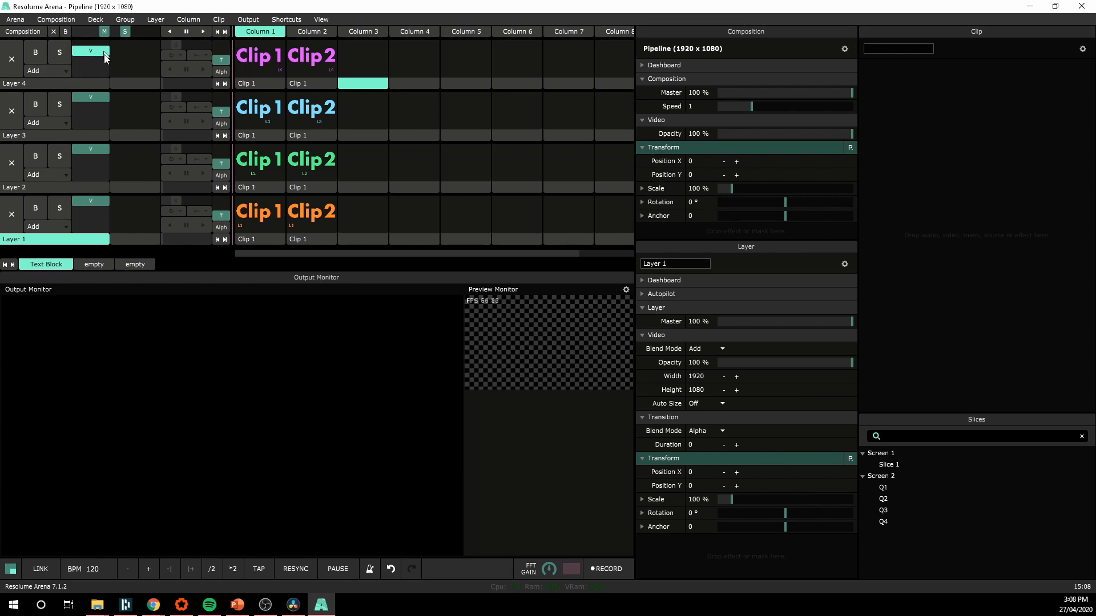
pyautogui.click(260, 60)
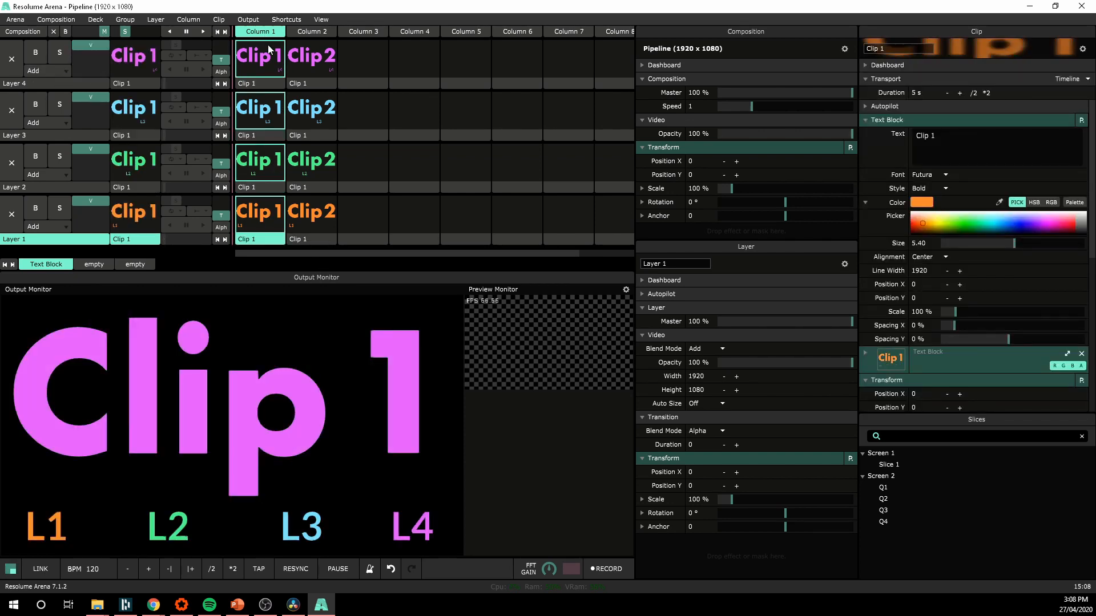
pyautogui.moveTo(191, 58)
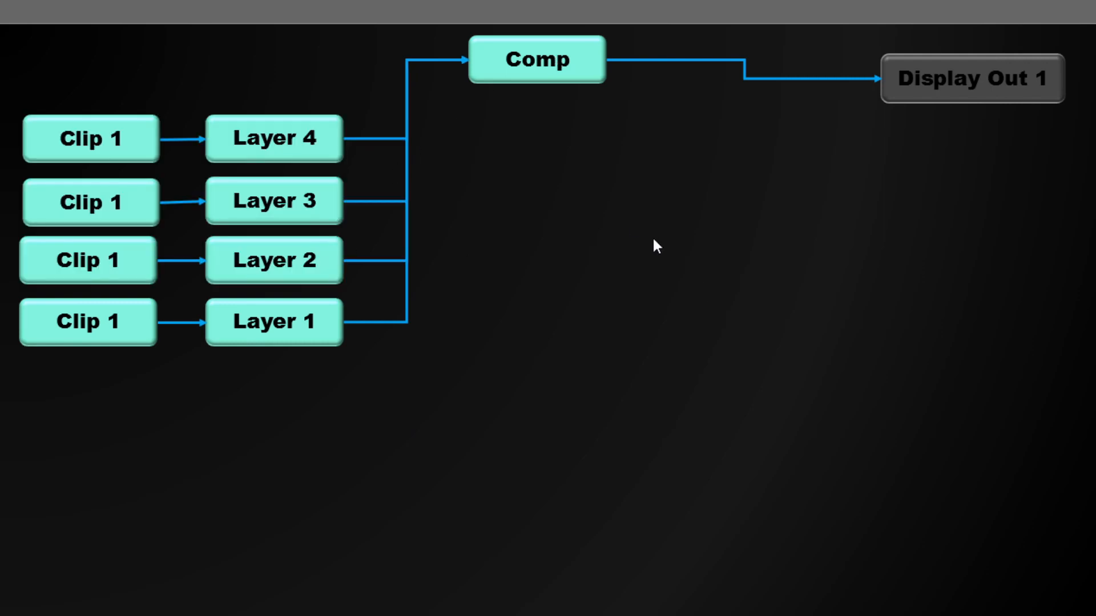
pyautogui.moveTo(150, 472)
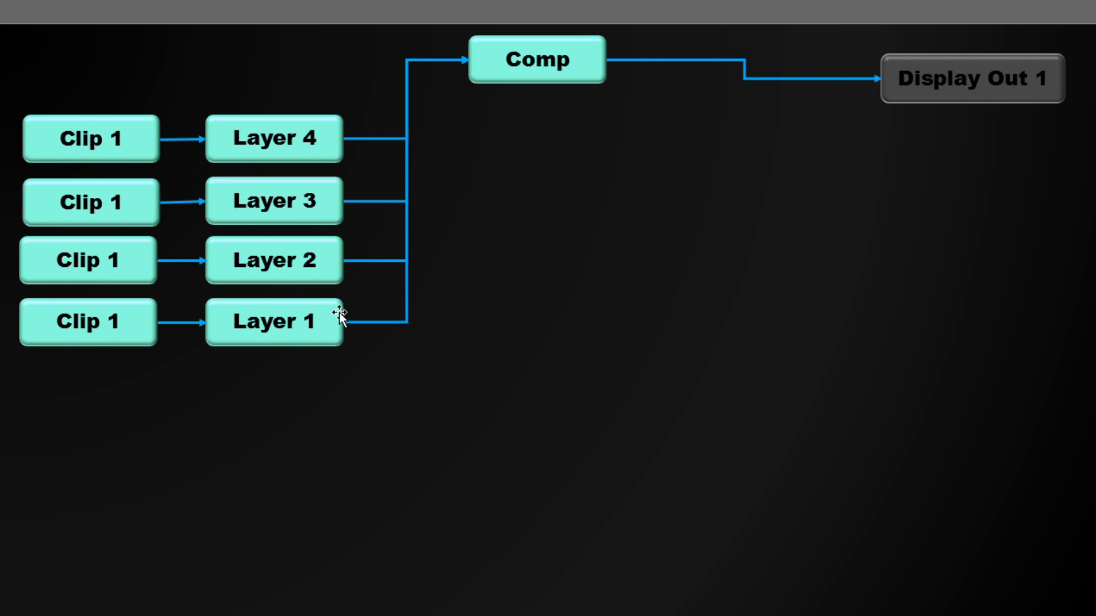
pyautogui.moveTo(593, 55)
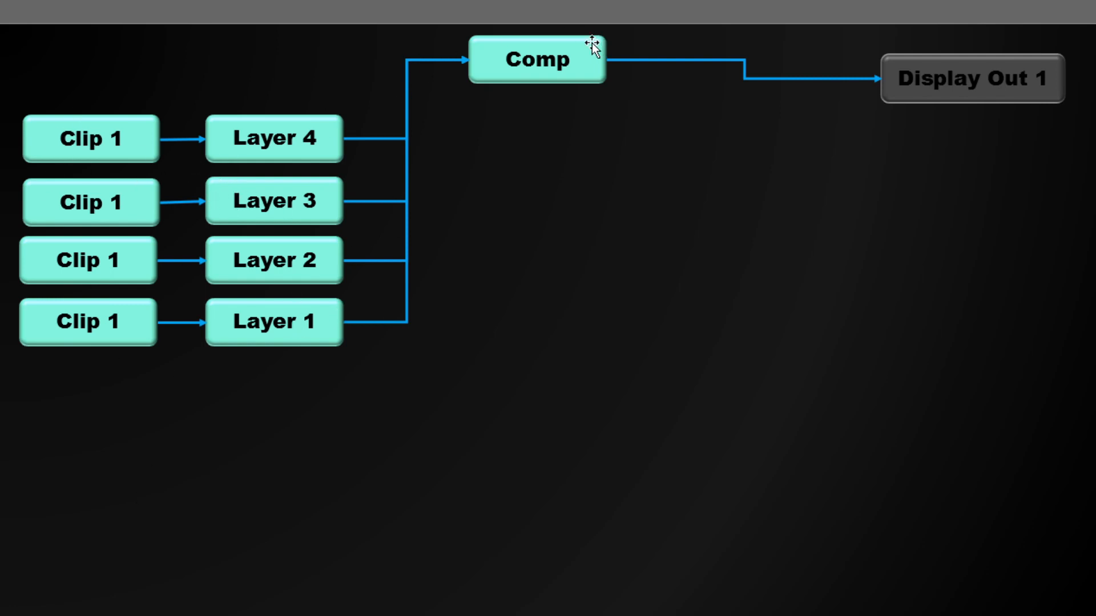
pyautogui.moveTo(182, 25)
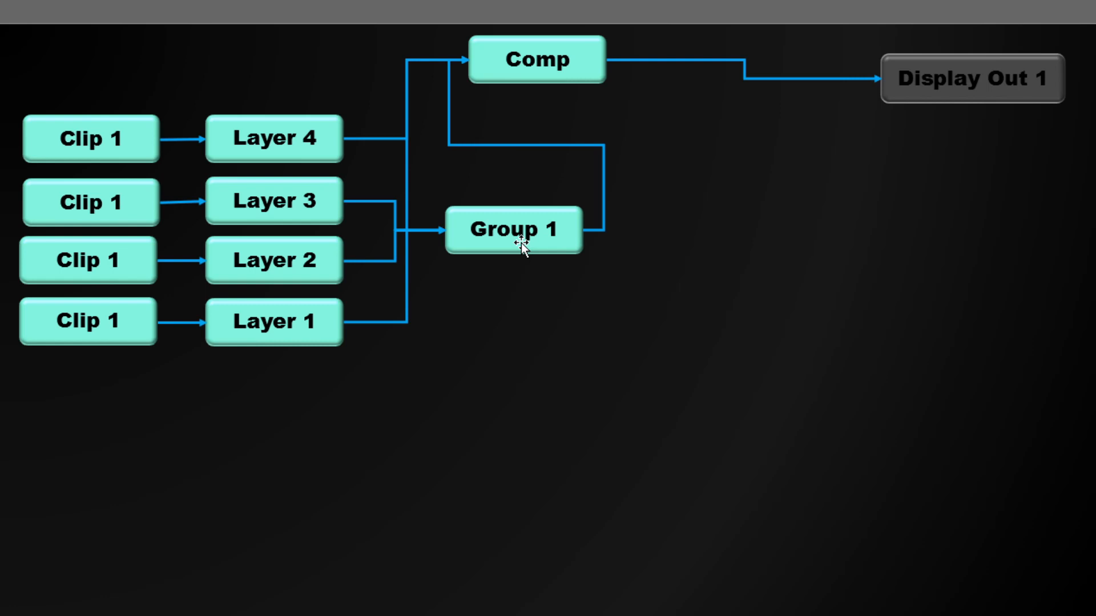
pyautogui.moveTo(937, 282)
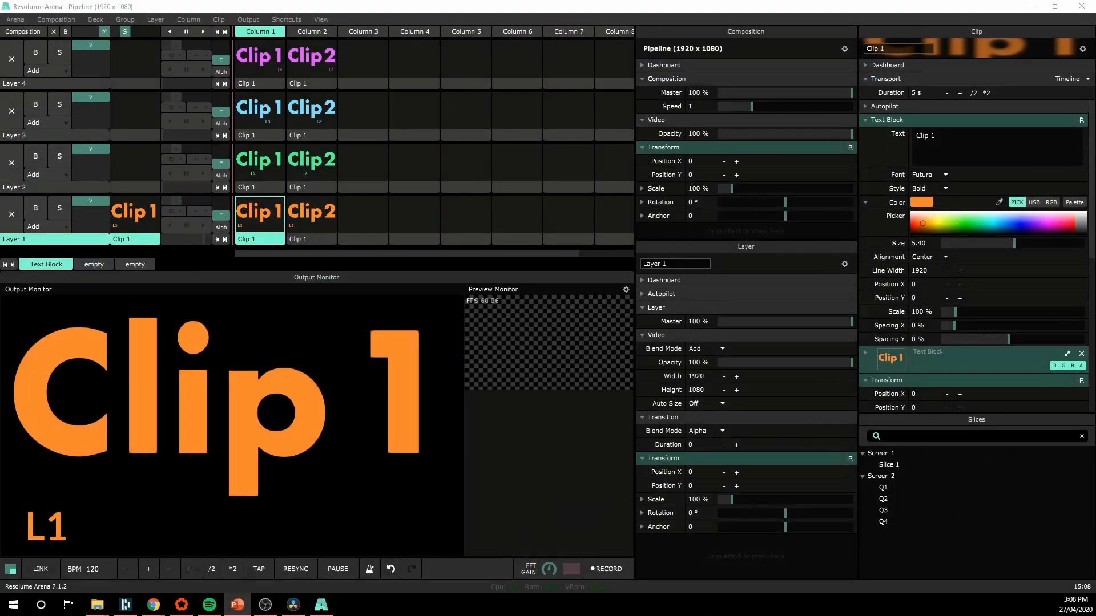
# Group Layers 2 and 3 into Group 1 and launch Clip 1 across the layers.
pyautogui.rightClick(23, 135)
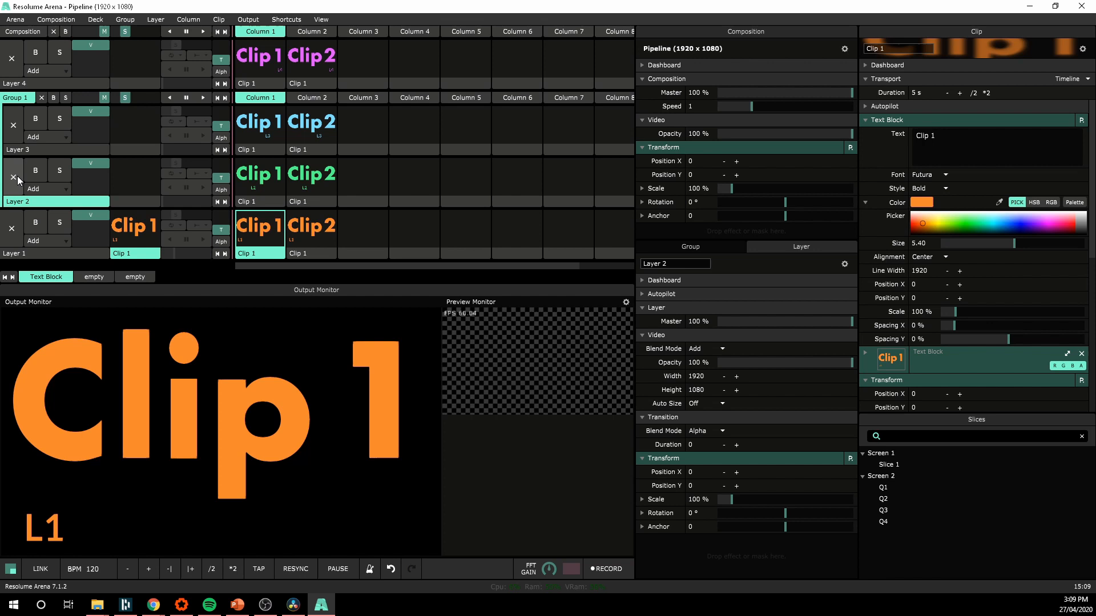
pyautogui.moveTo(177, 136)
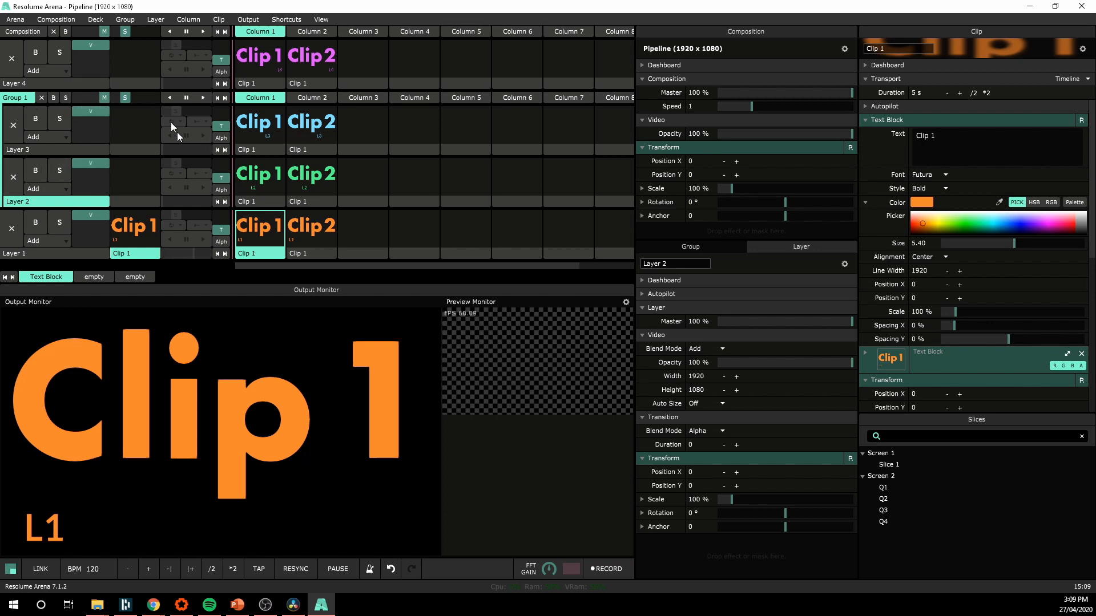
pyautogui.moveTo(23, 114)
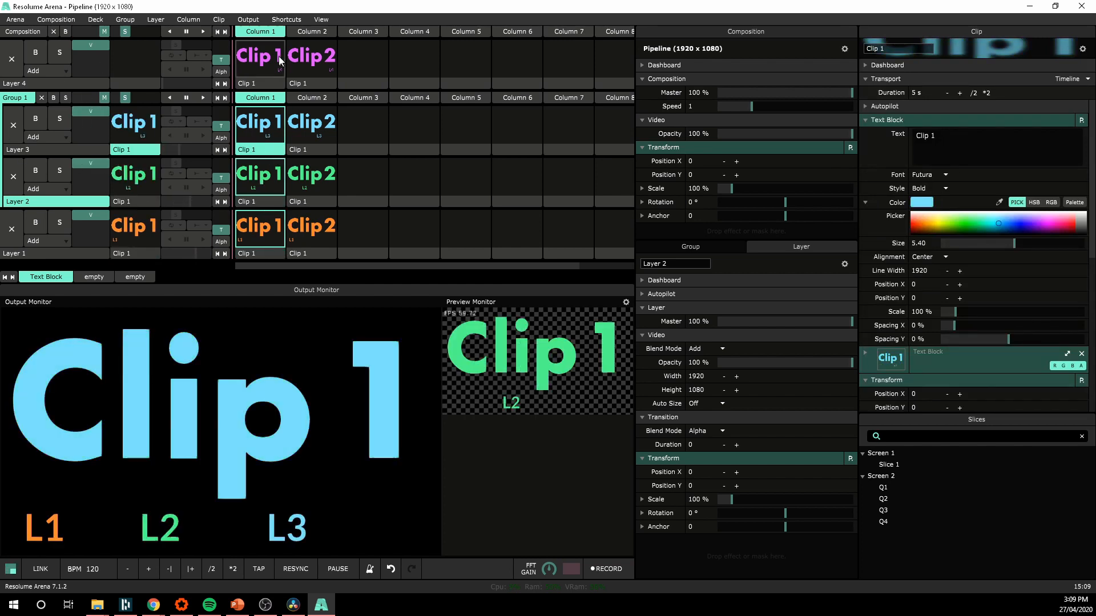
pyautogui.click(1043, 224)
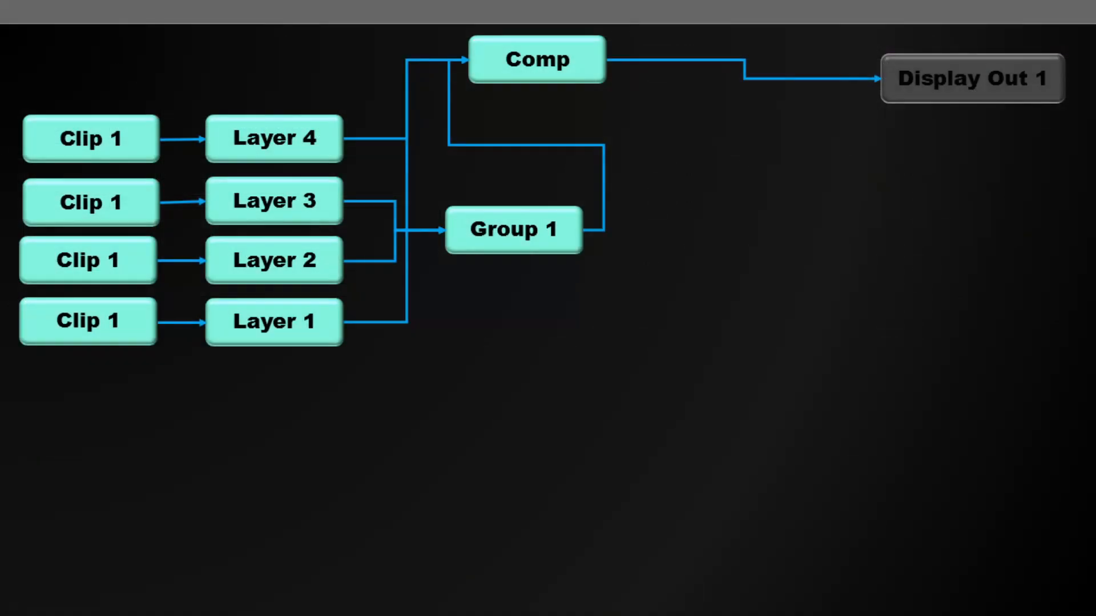
pyautogui.moveTo(449, 342)
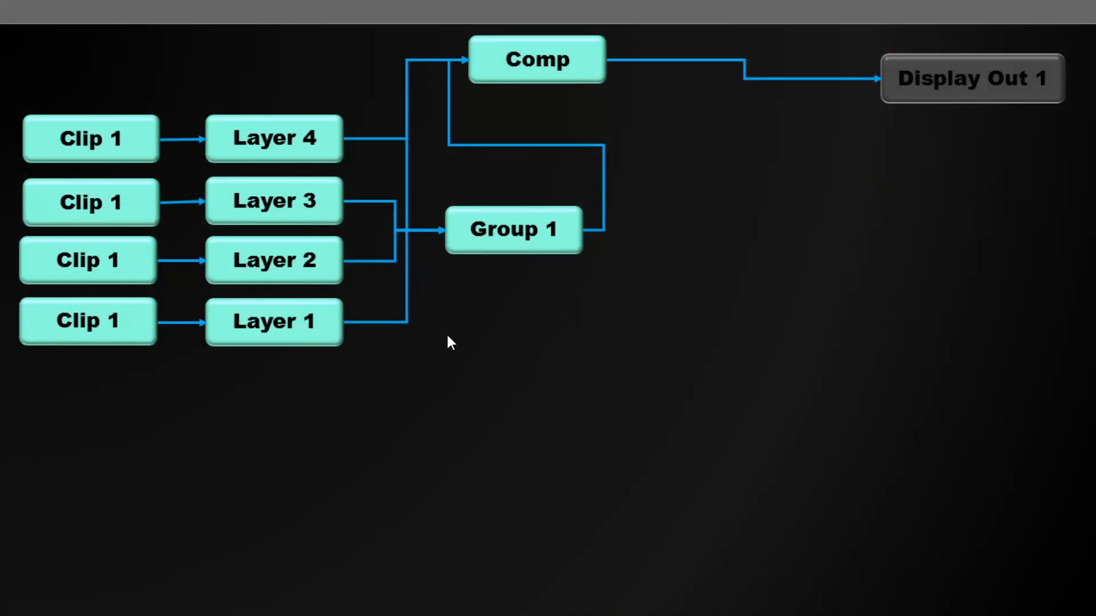
pyautogui.moveTo(394, 150)
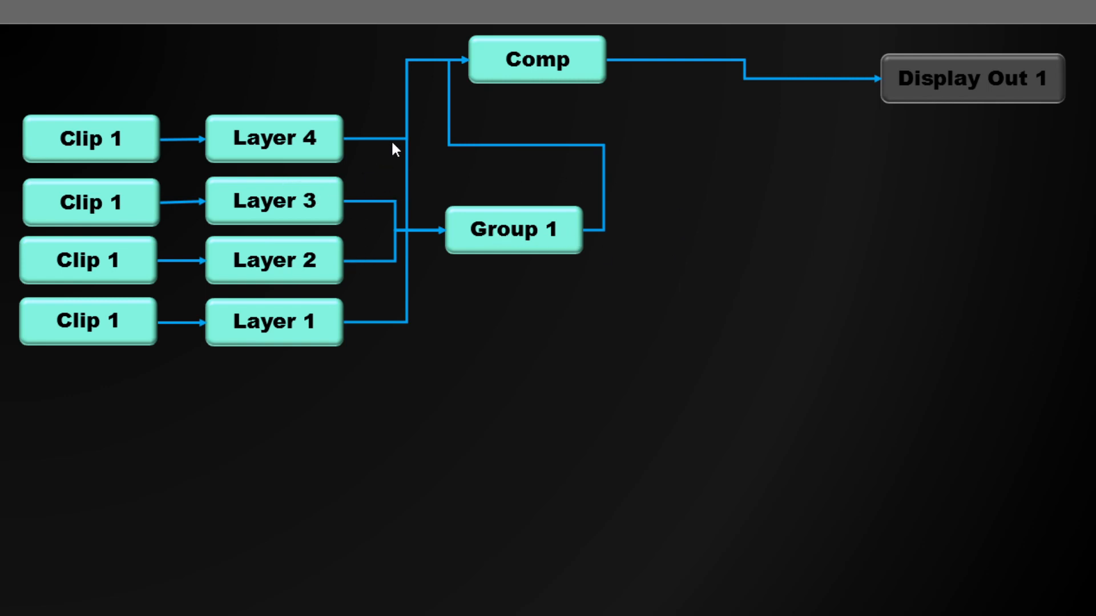
pyautogui.moveTo(536, 76)
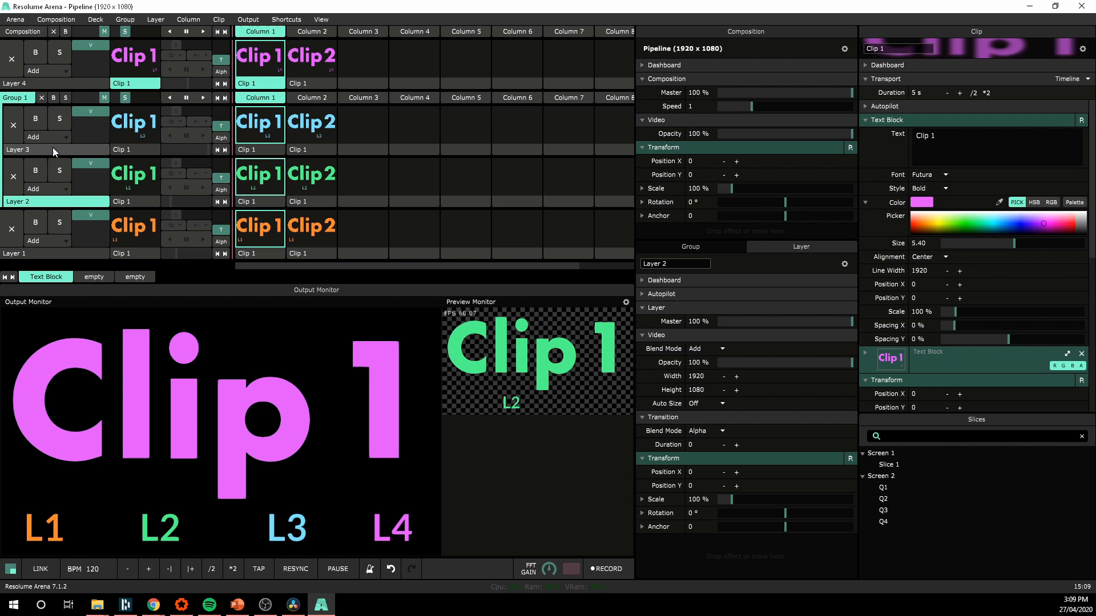
# Select Group 1, push its Transform Scale above 250%, then return it to 100%.
pyautogui.click(14, 97)
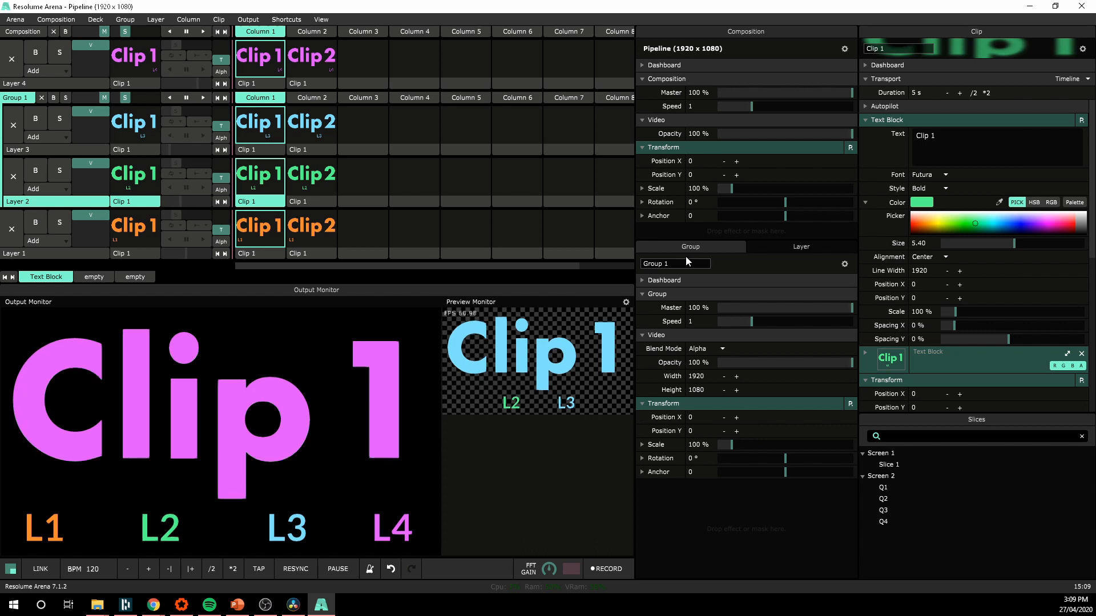
pyautogui.moveTo(732, 445); pyautogui.dragTo(751, 445)
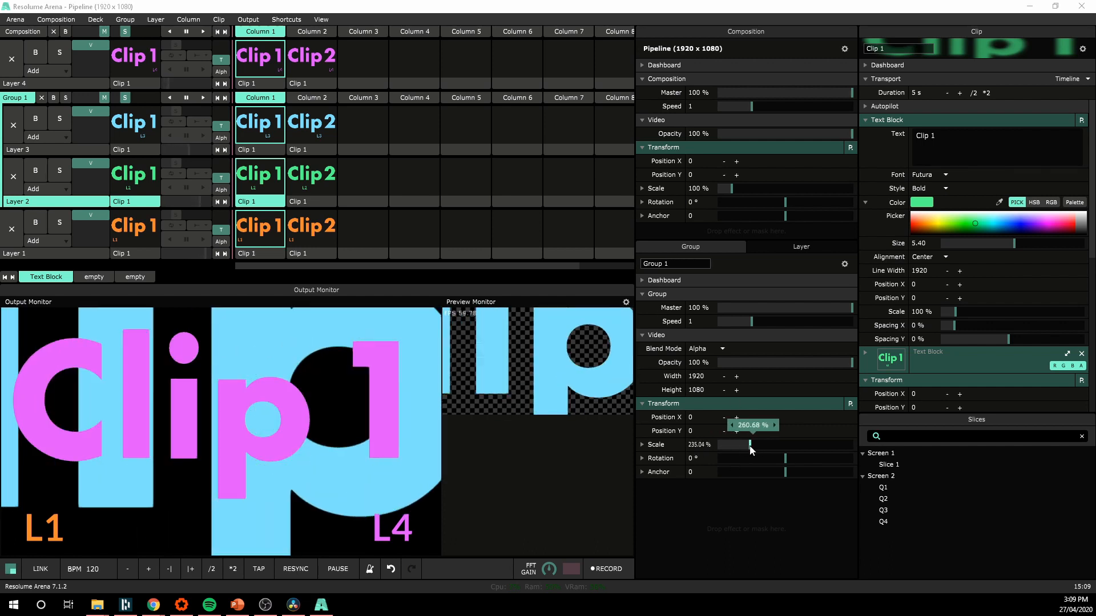
pyautogui.moveTo(750, 445); pyautogui.dragTo(734, 445)
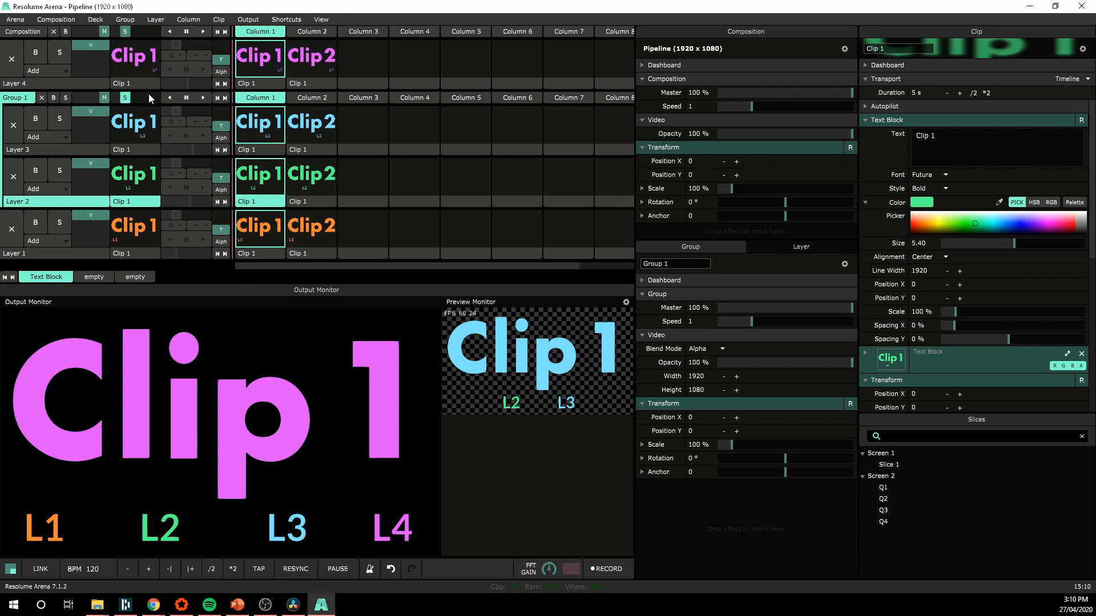
pyautogui.click(248, 18)
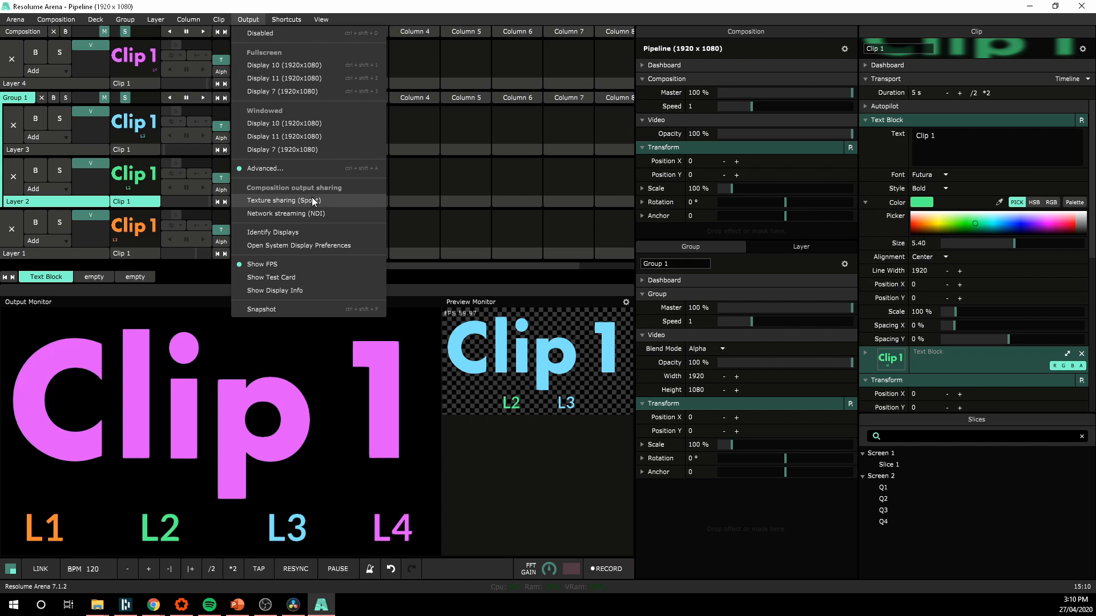
pyautogui.click(265, 168)
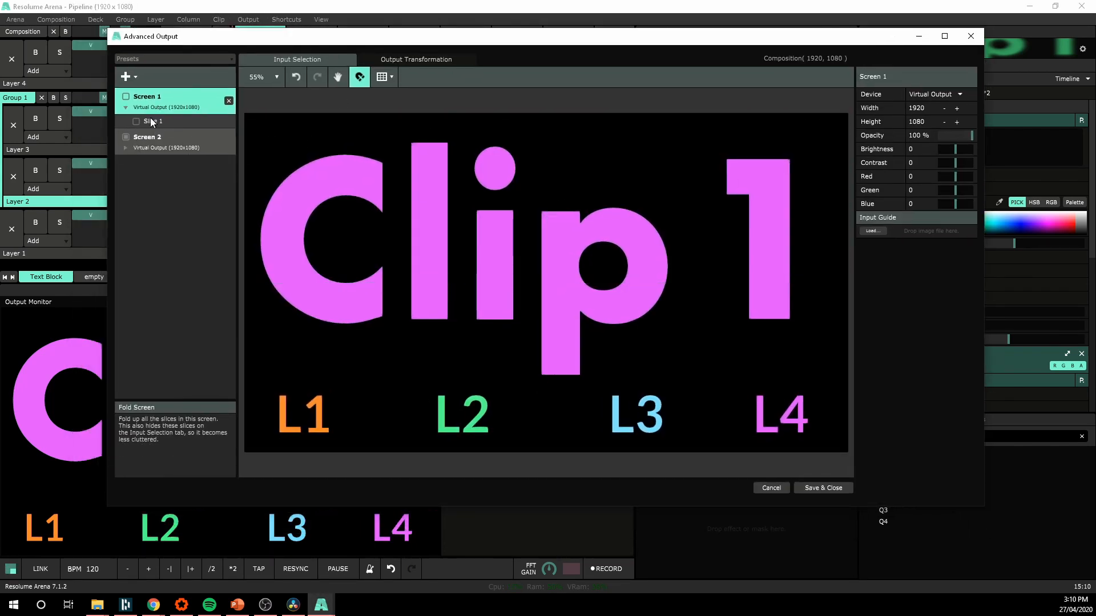
pyautogui.click(152, 121)
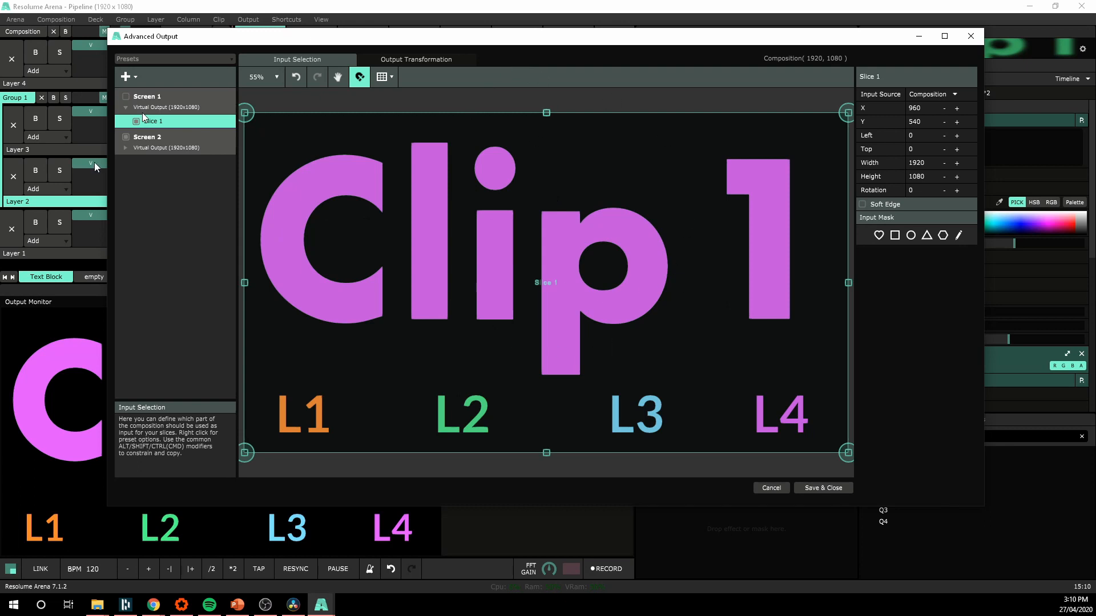
pyautogui.click(146, 96)
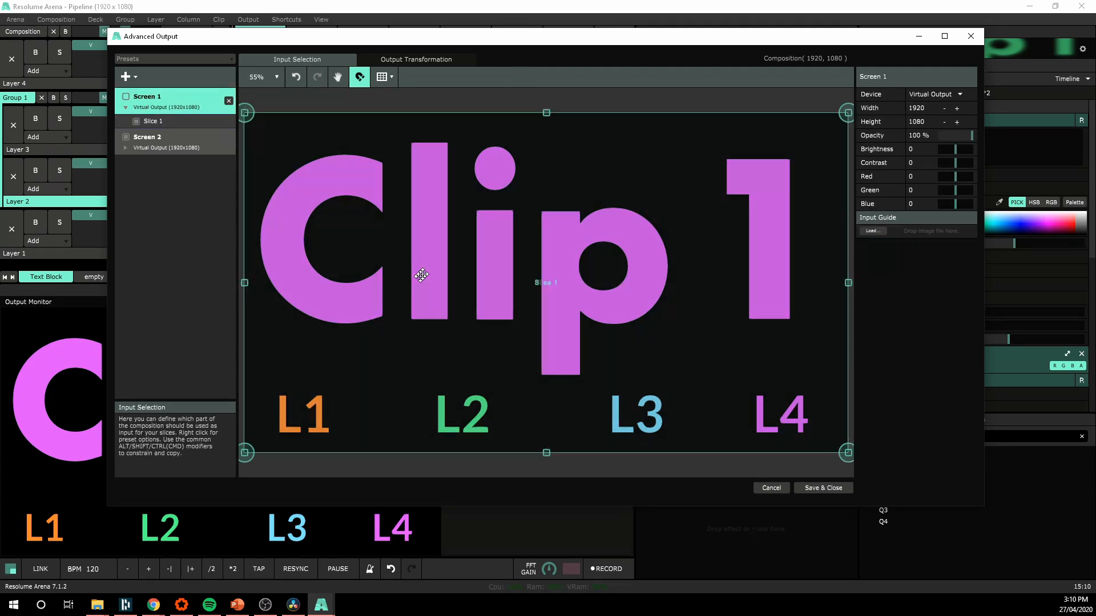
pyautogui.click(152, 121)
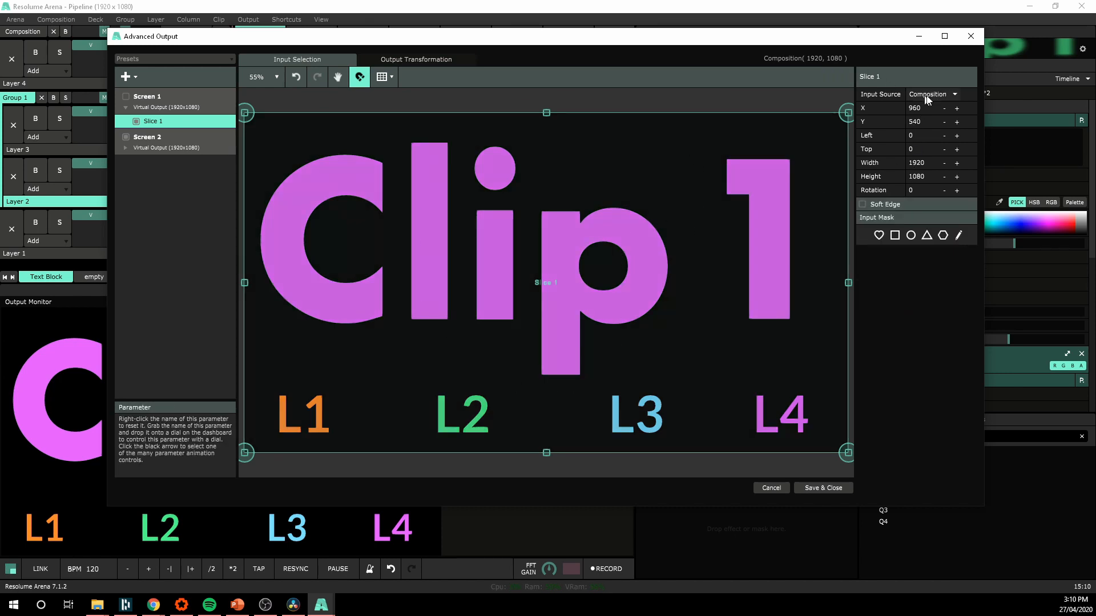
pyautogui.moveTo(845, 499)
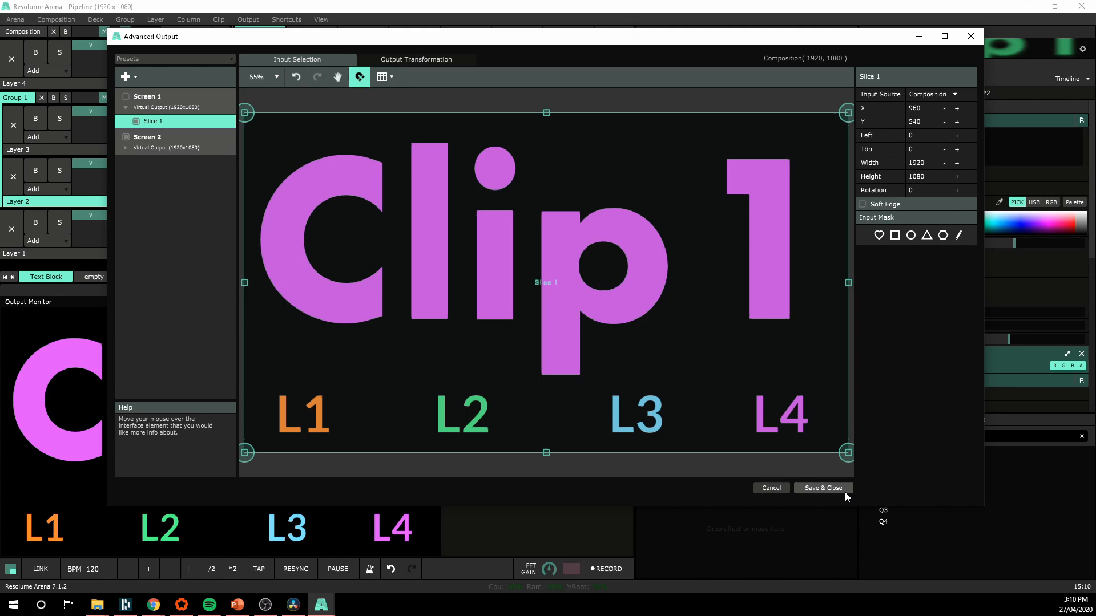
pyautogui.click(823, 488)
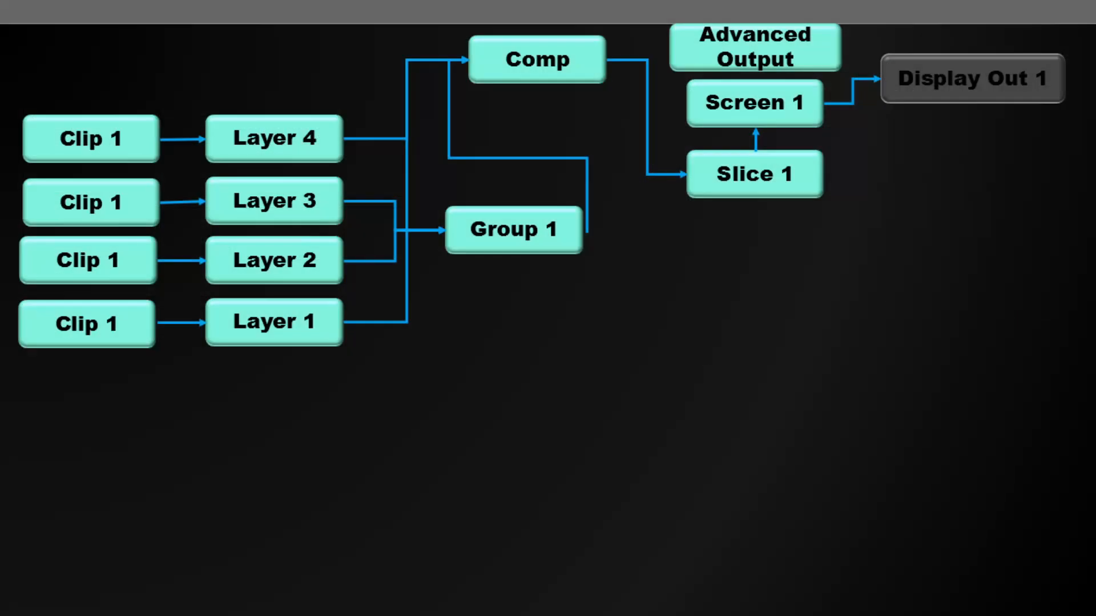
pyautogui.moveTo(624, 39)
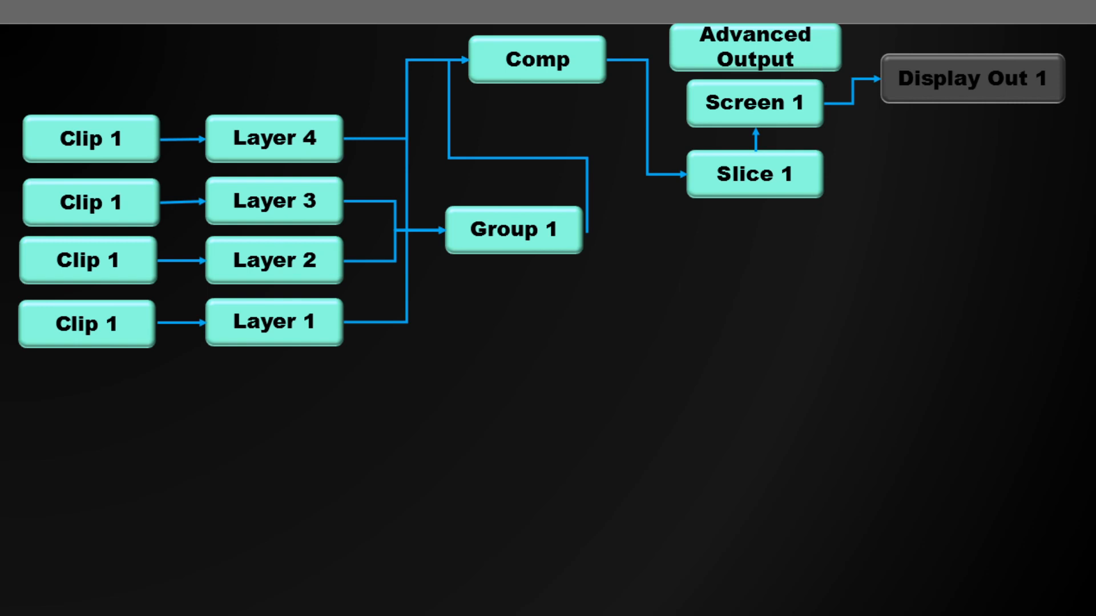
pyautogui.moveTo(780, 197)
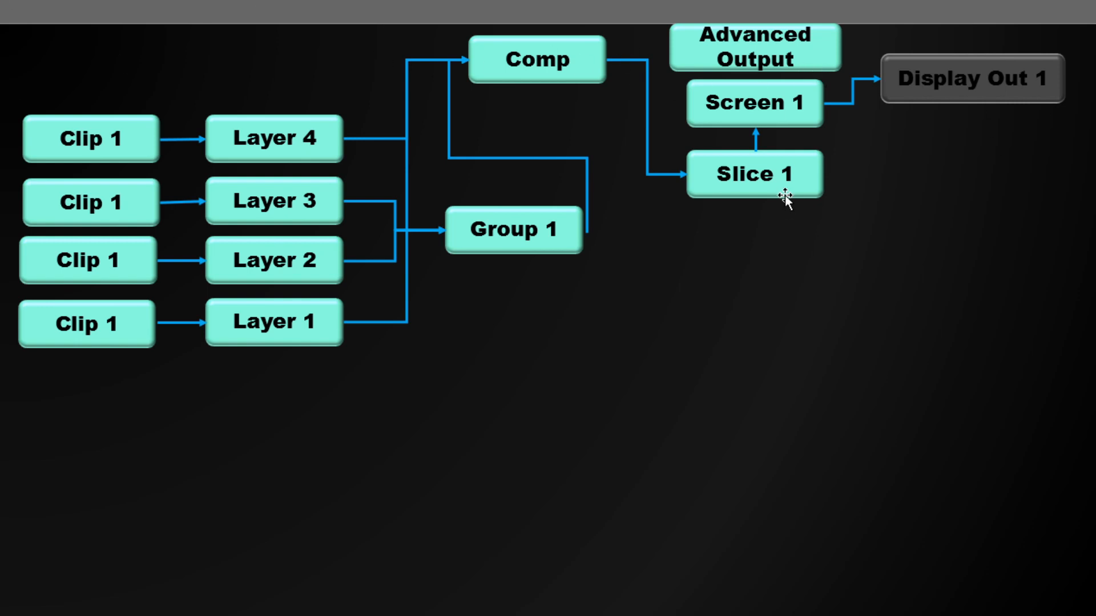
pyautogui.moveTo(1071, 91)
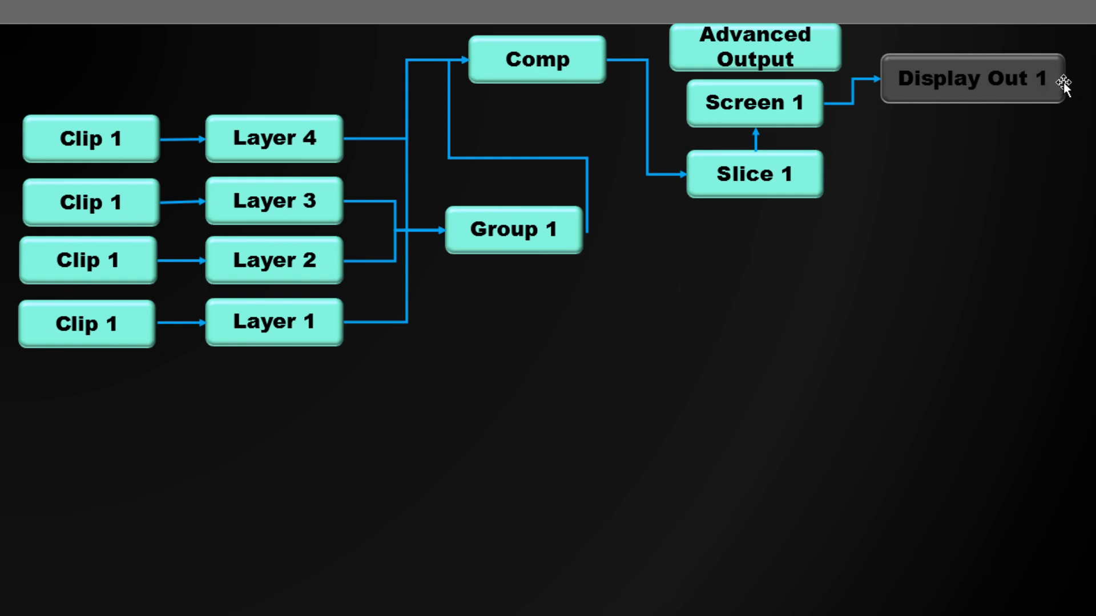
pyautogui.moveTo(959, 118)
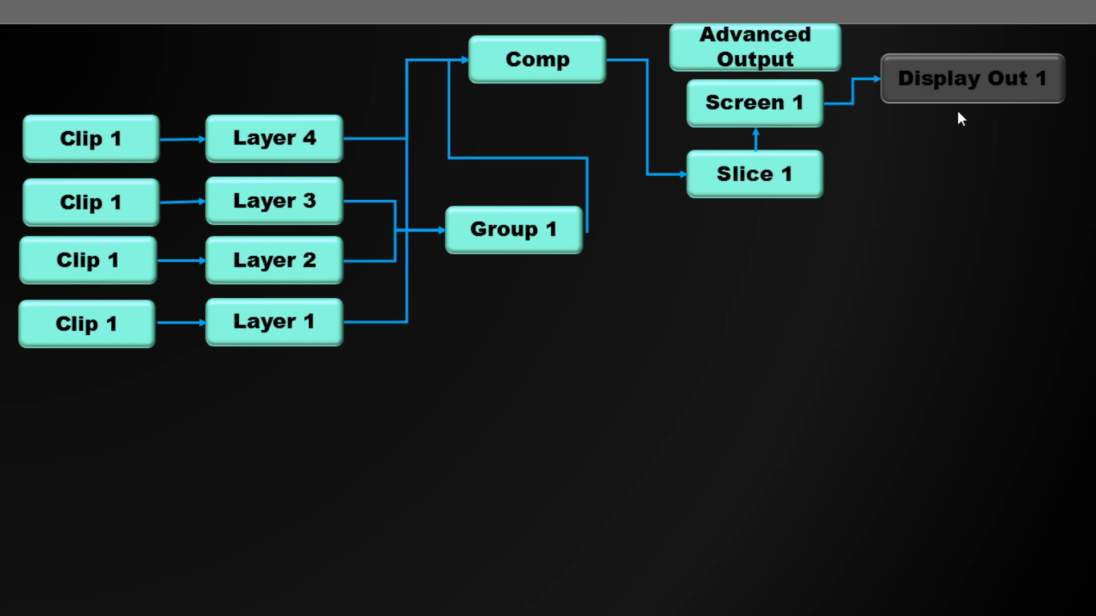
pyautogui.moveTo(808, 84)
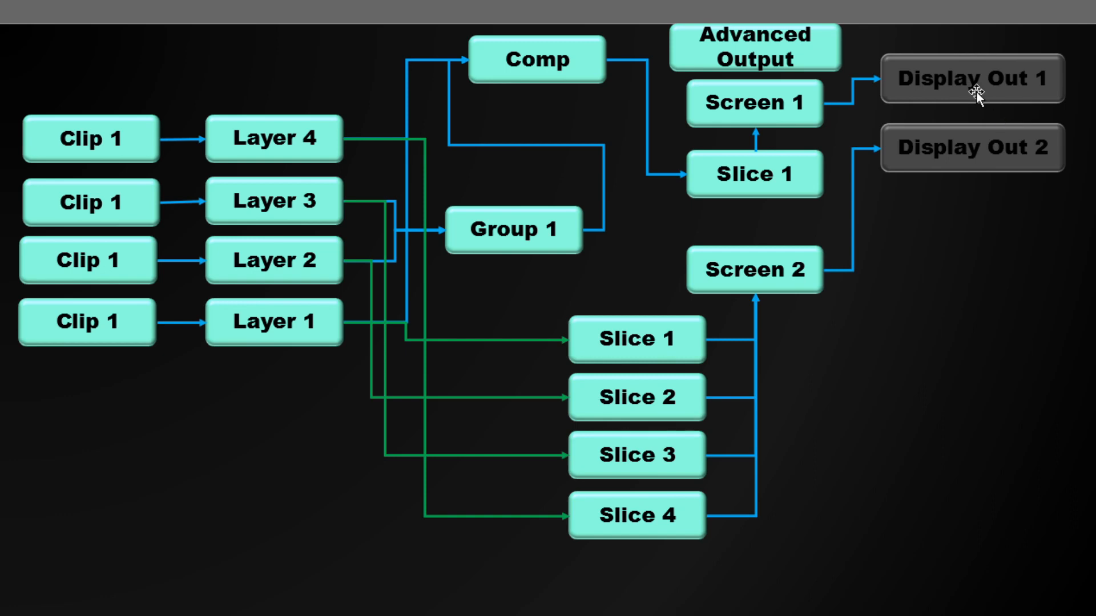
pyautogui.moveTo(752, 333)
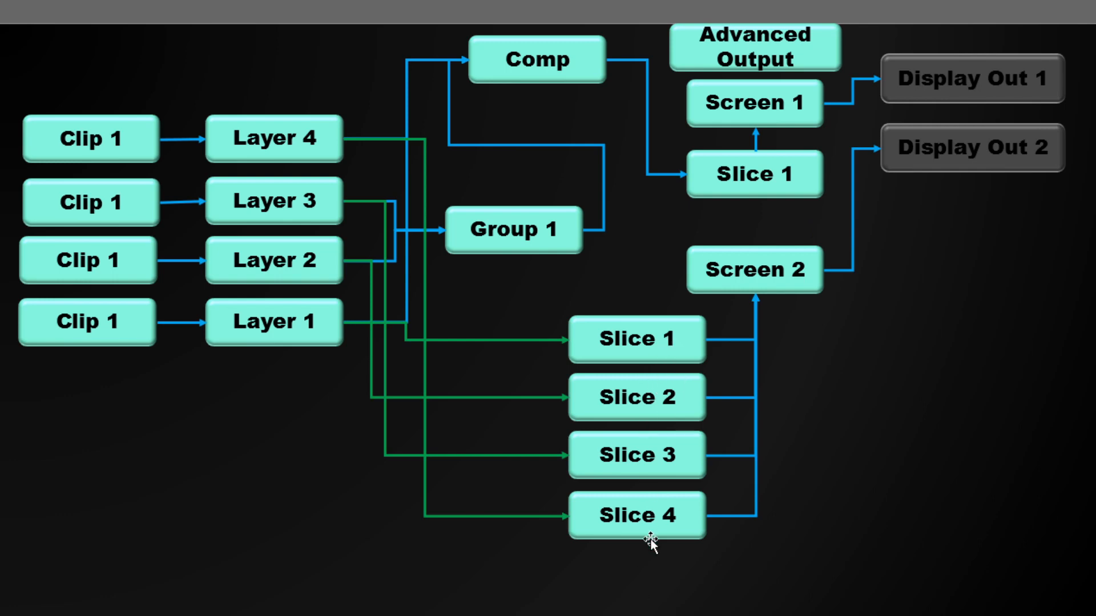
pyautogui.moveTo(359, 432)
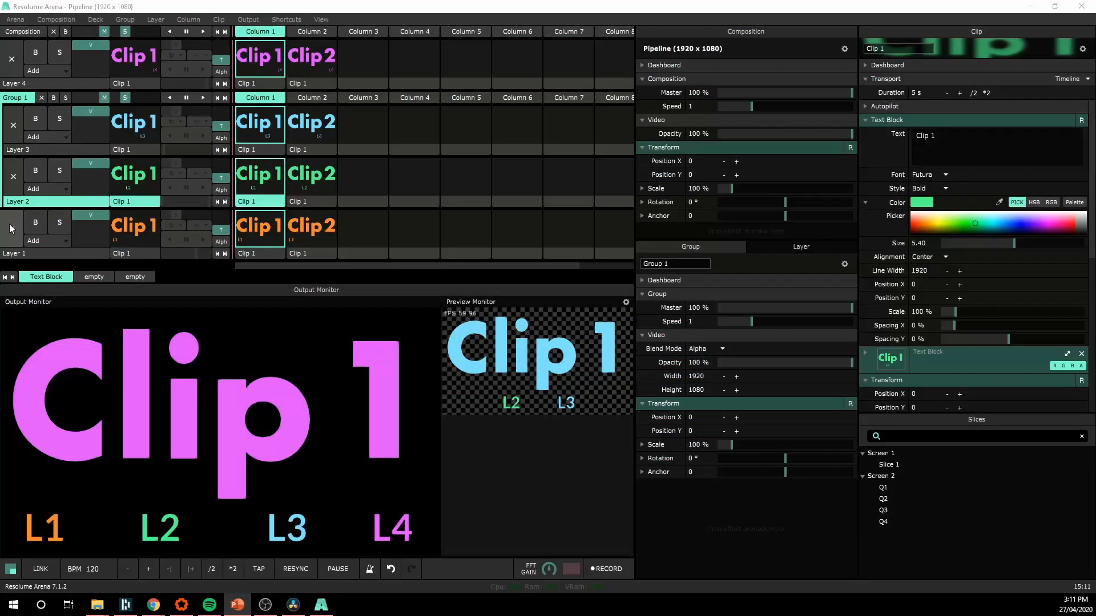
# Bring up Advanced Output, expand Screen 2, and inspect slices Q1, Q2 and Q4.
pyautogui.click(248, 19)
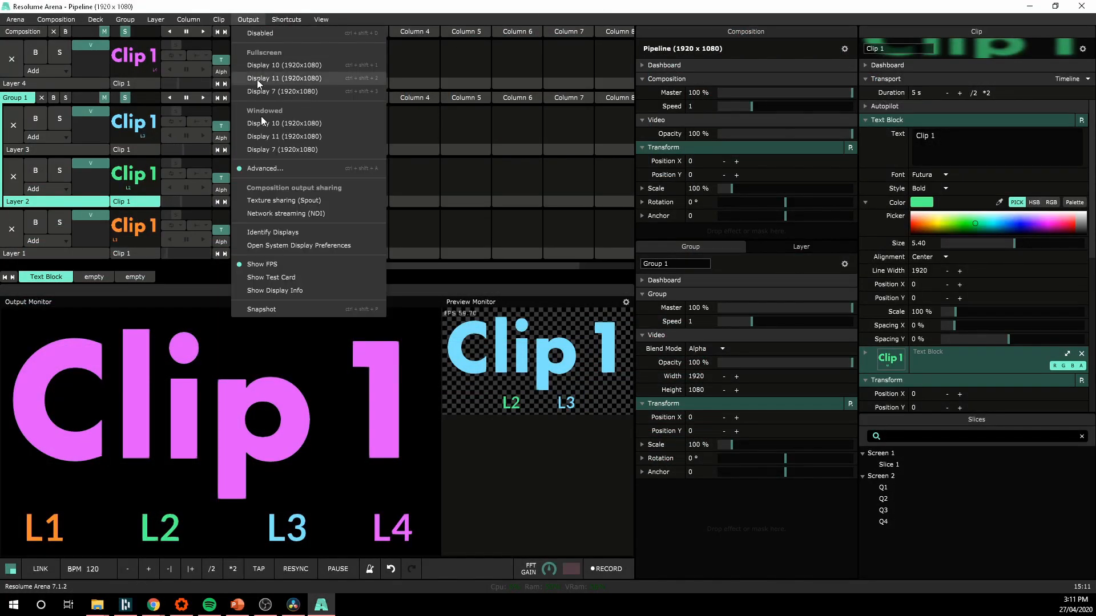
pyautogui.click(264, 167)
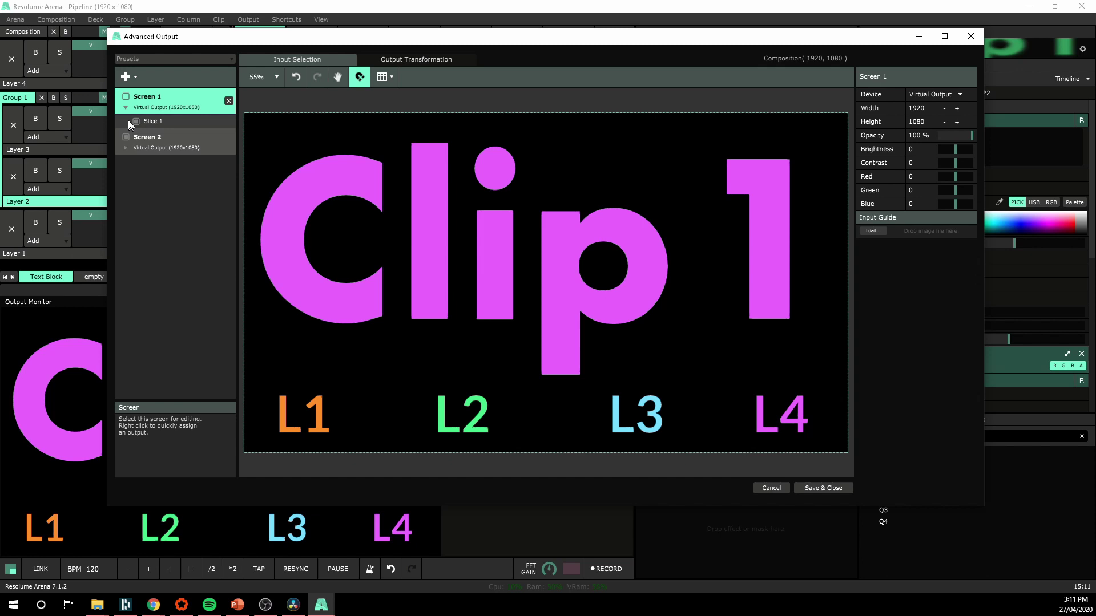
pyautogui.click(126, 135)
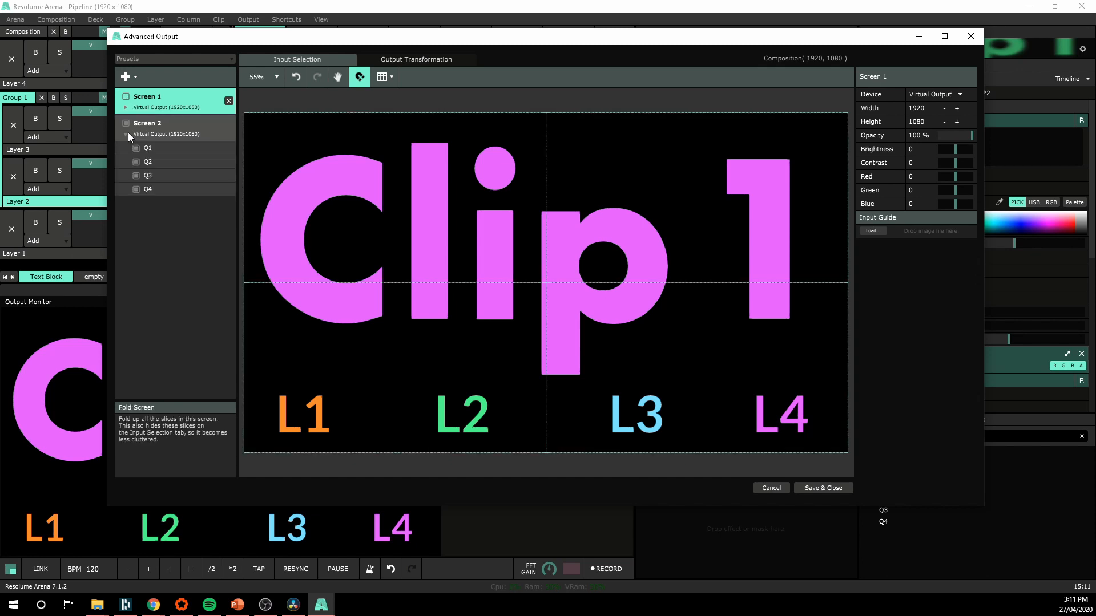
pyautogui.click(147, 163)
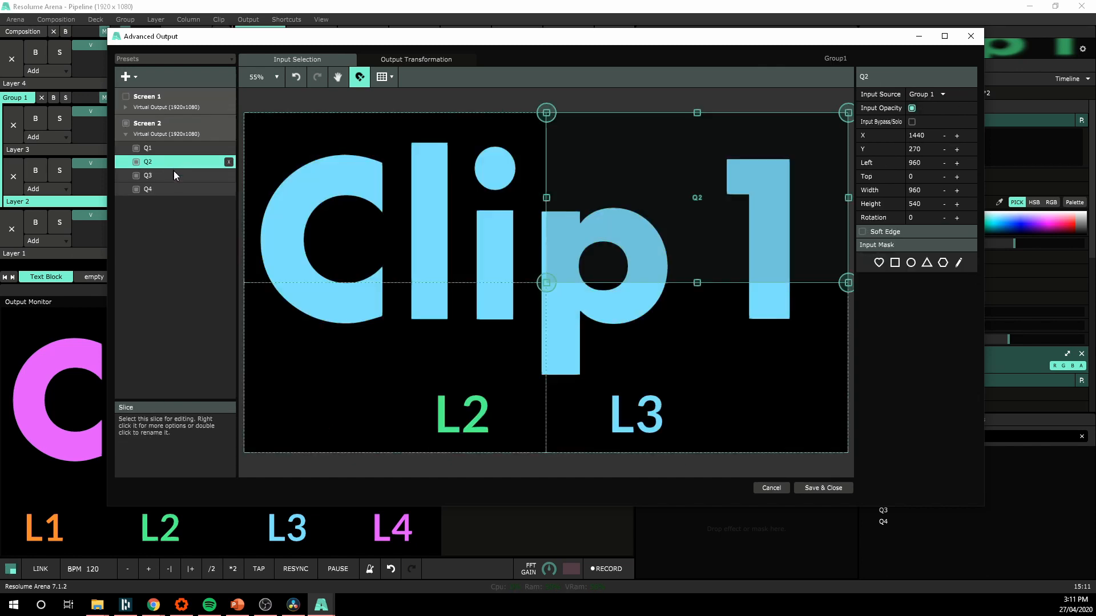
pyautogui.click(147, 148)
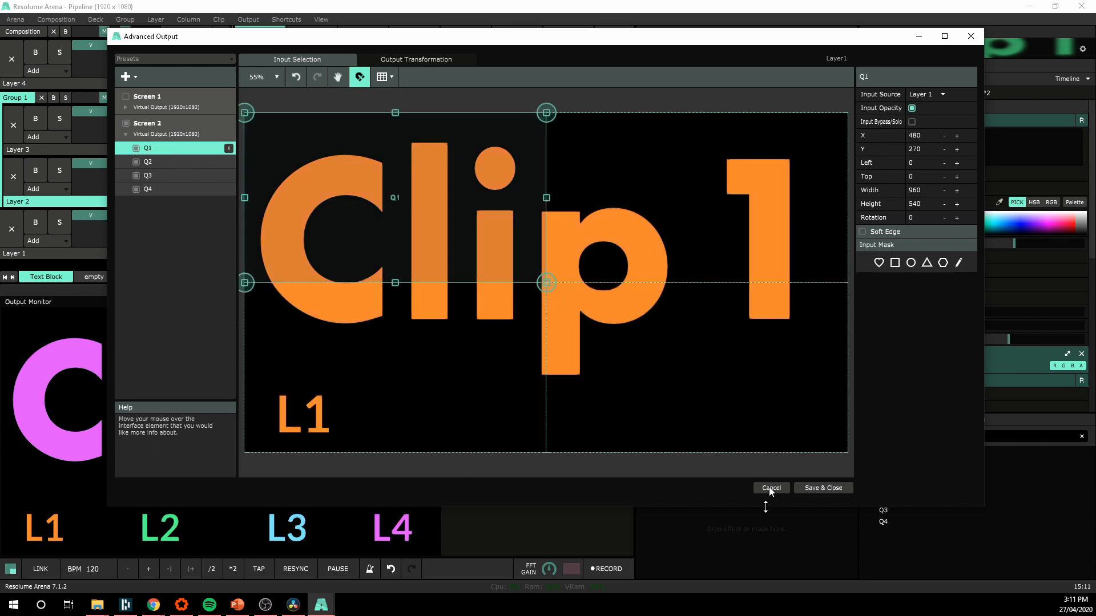
pyautogui.click(148, 189)
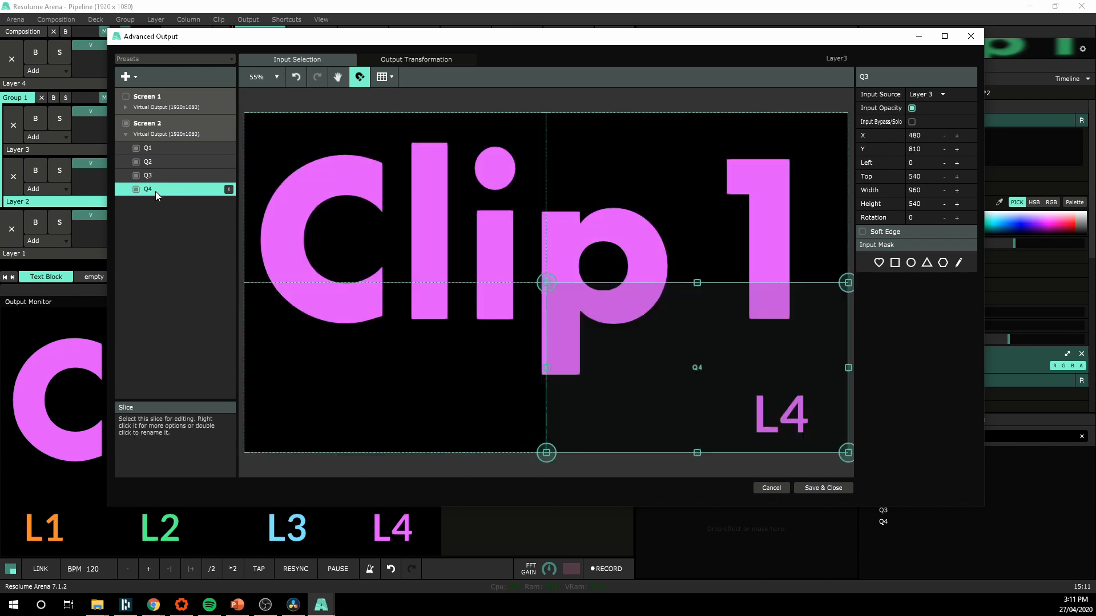
pyautogui.click(148, 147)
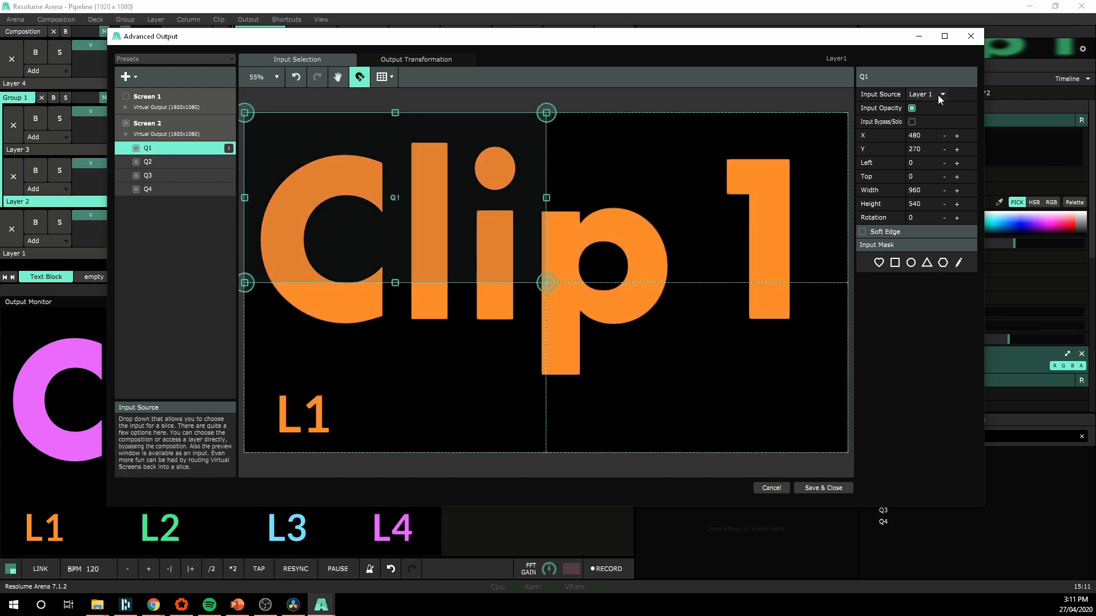
# Set slice Q2's input source to Layer 2 instead of Group 1 and verify it.
pyautogui.click(170, 162)
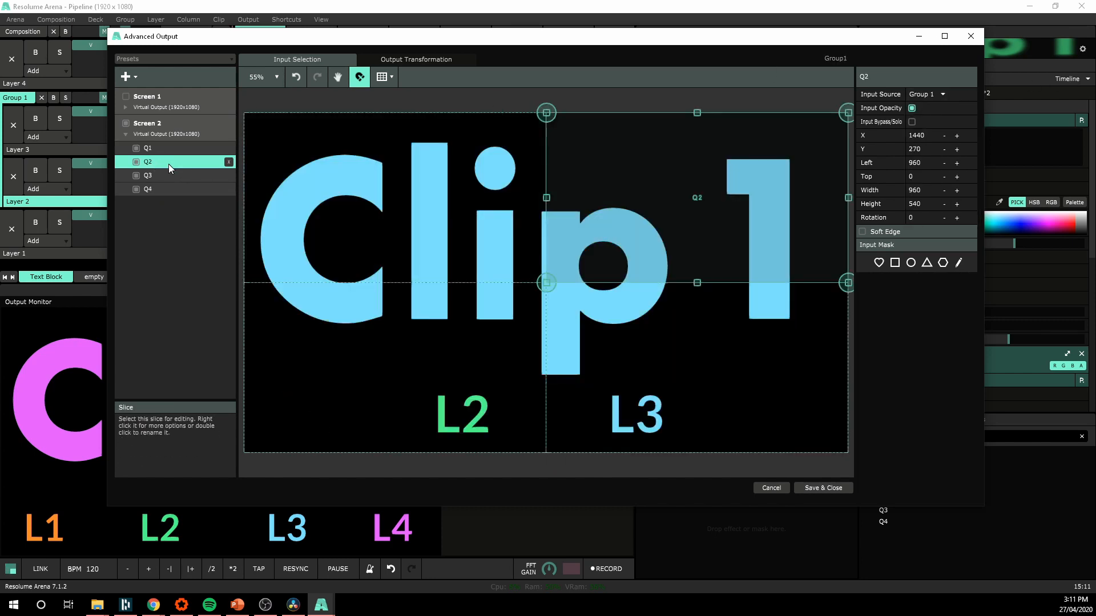
pyautogui.click(939, 94)
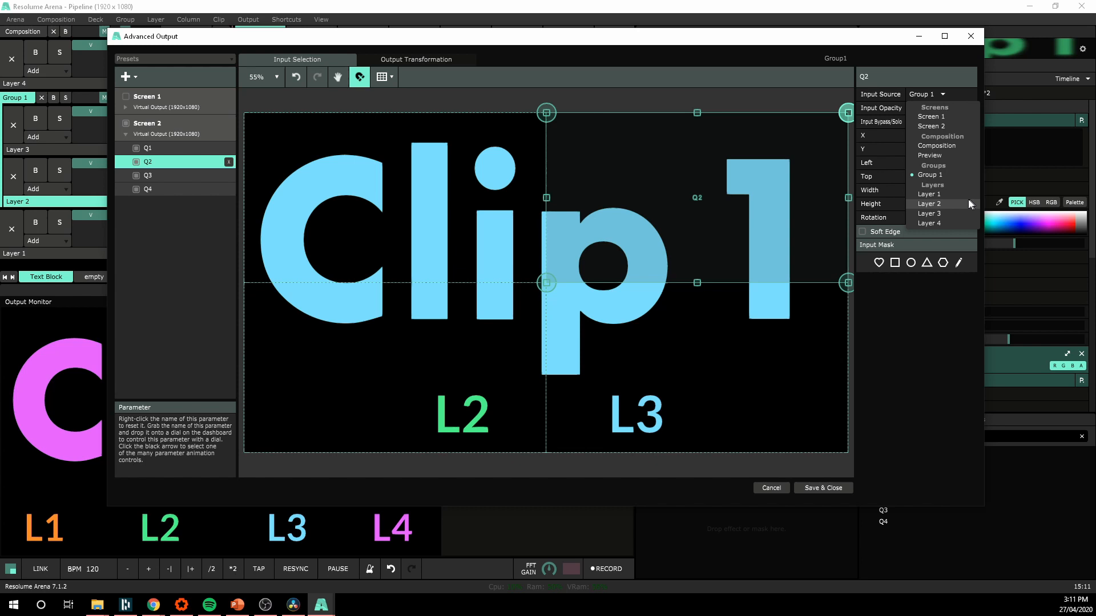
pyautogui.click(147, 175)
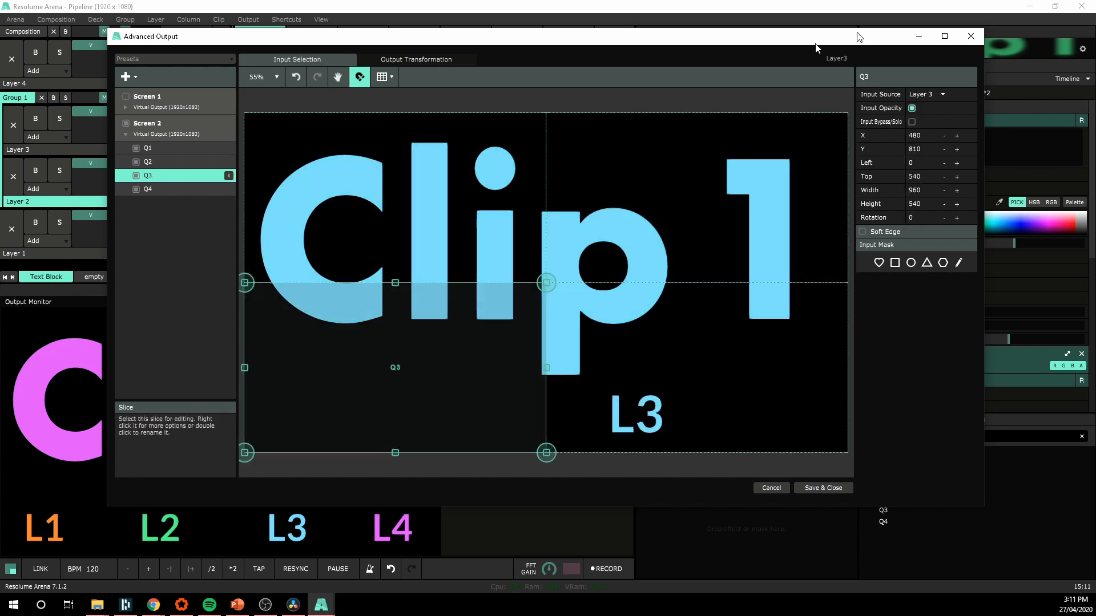
pyautogui.click(927, 95)
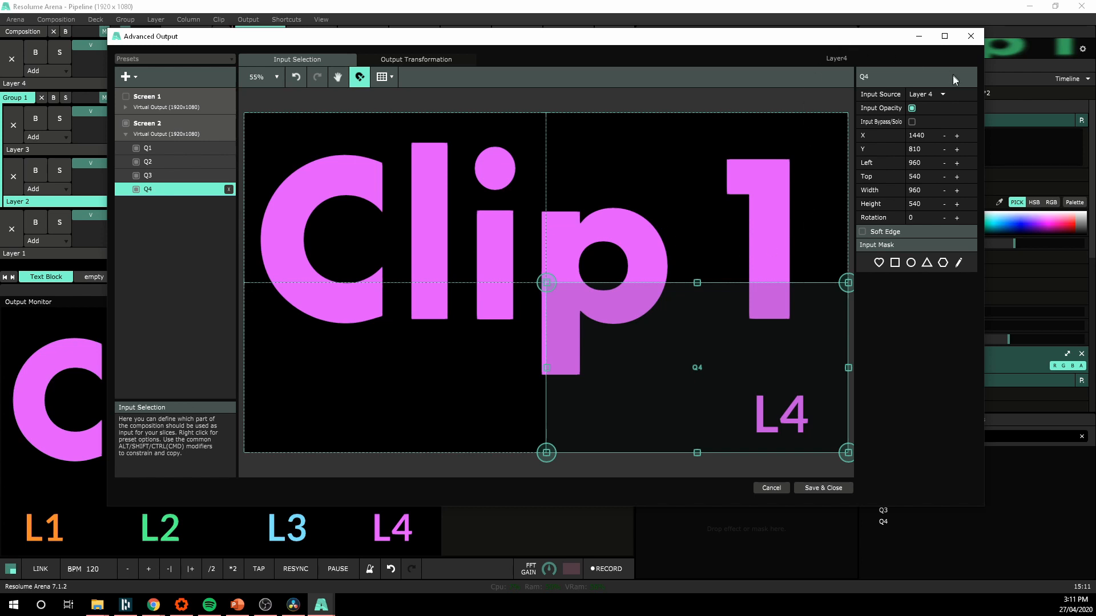
pyautogui.click(147, 162)
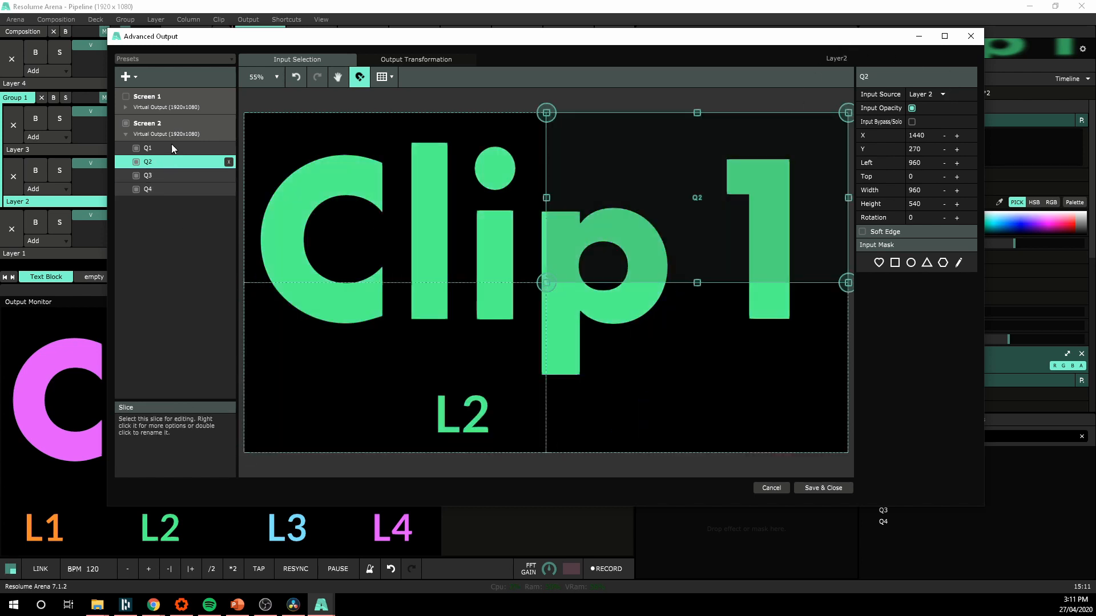
pyautogui.click(147, 147)
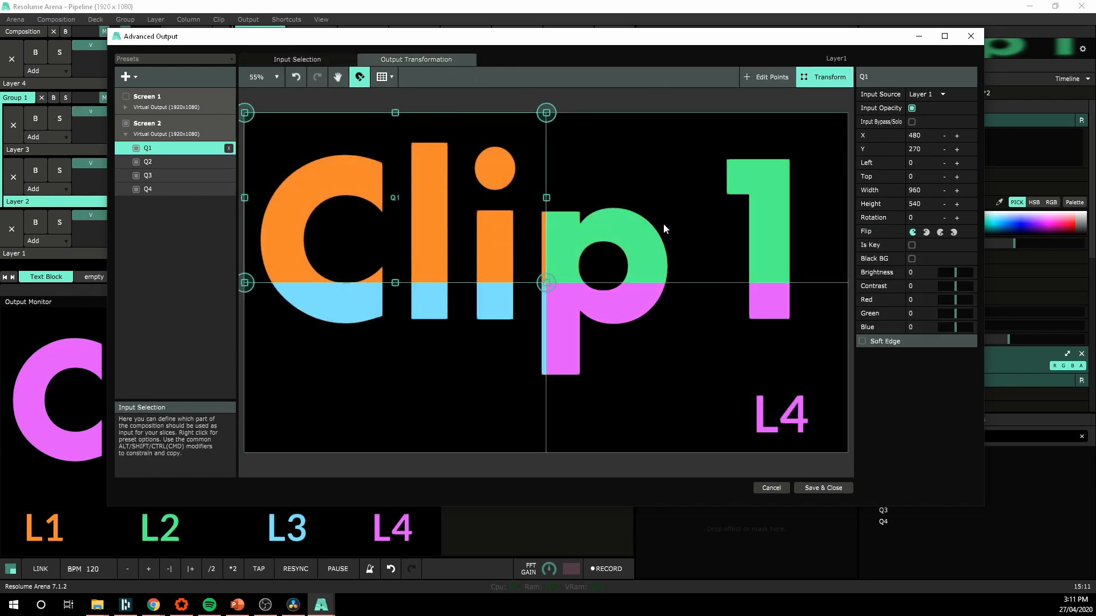
# Review the Output Transformation view, then recheck slices Q2 and Q3 in Input Selection.
pyautogui.click(415, 59)
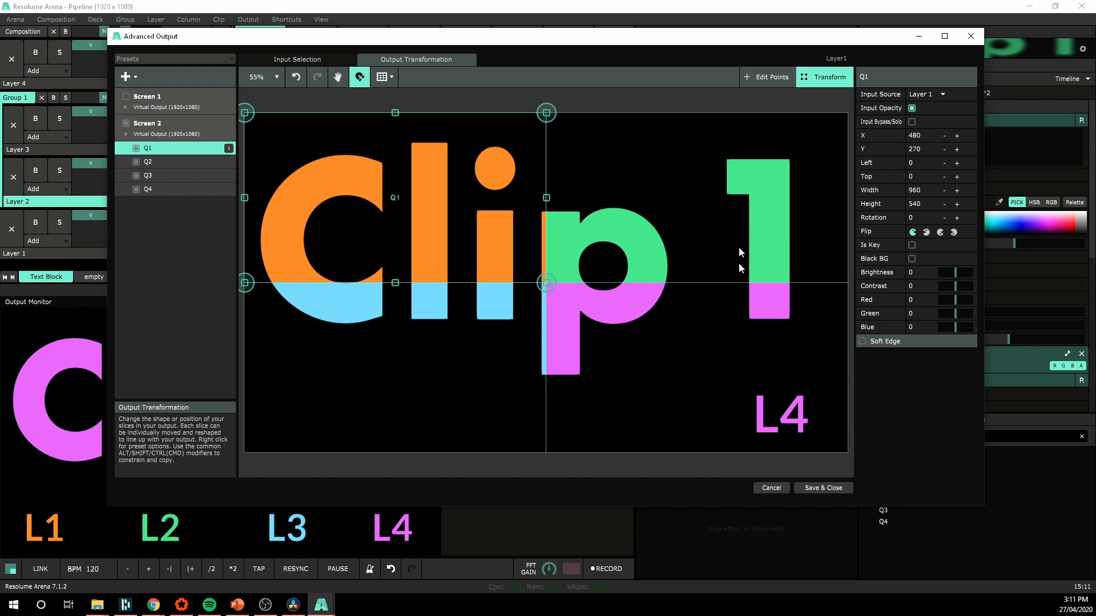
pyautogui.click(297, 59)
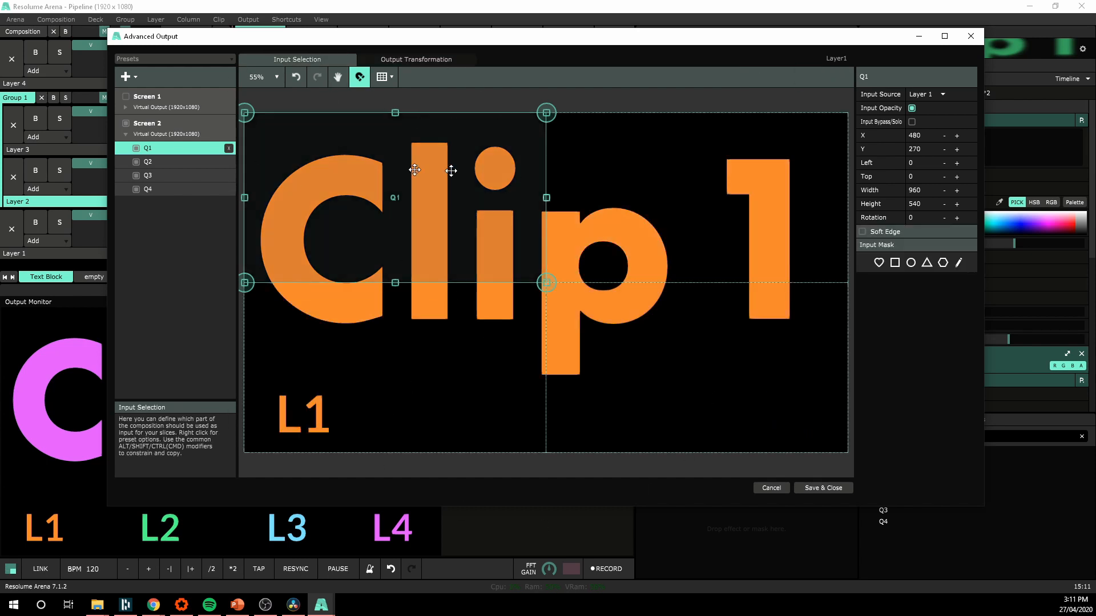
pyautogui.click(148, 161)
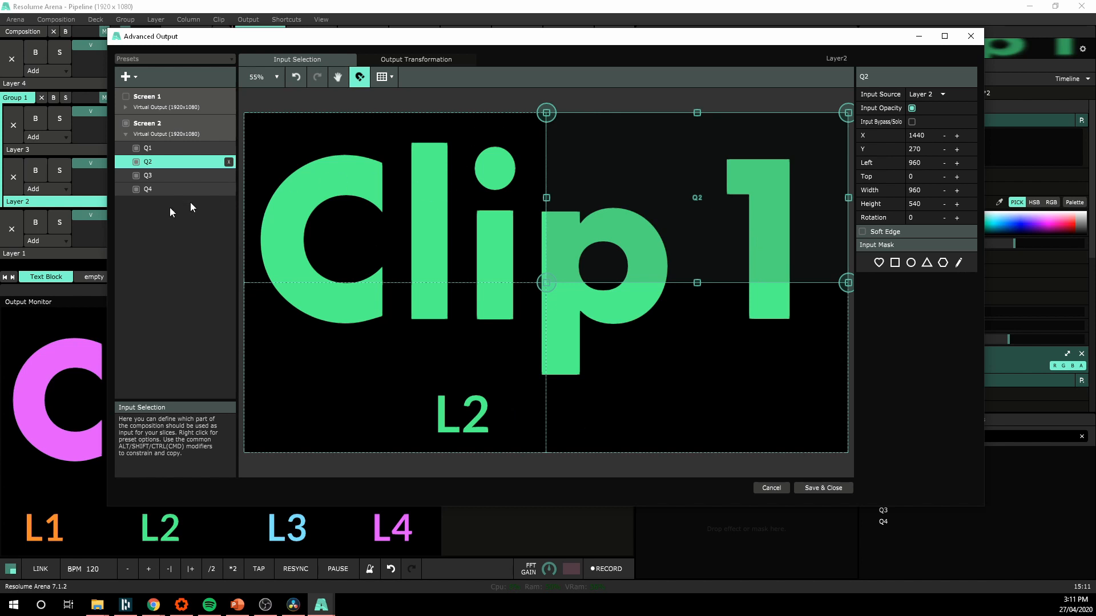
pyautogui.click(148, 175)
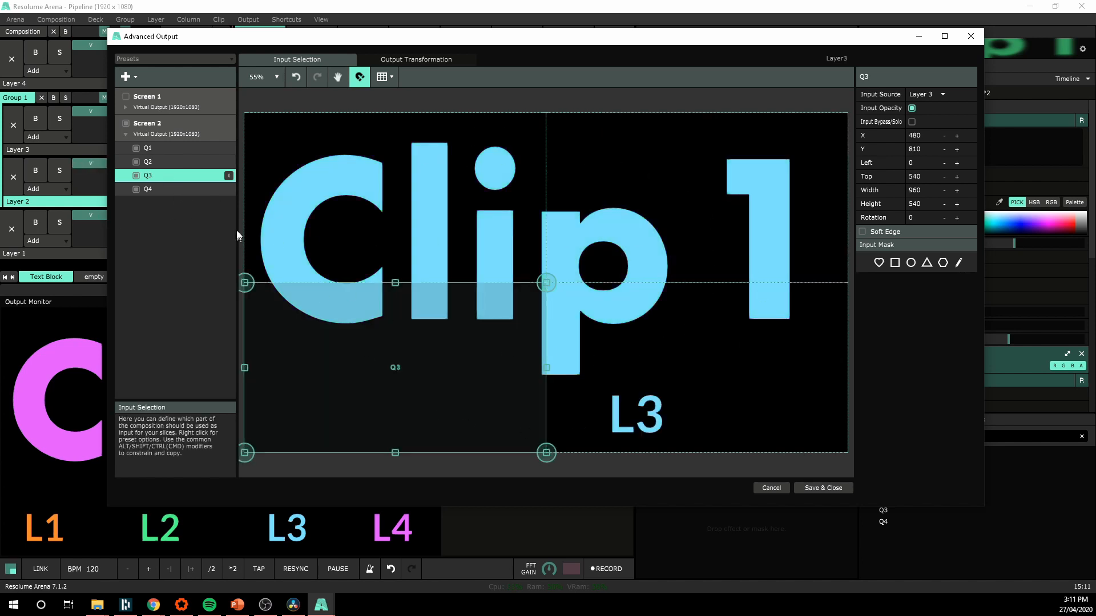
pyautogui.click(148, 189)
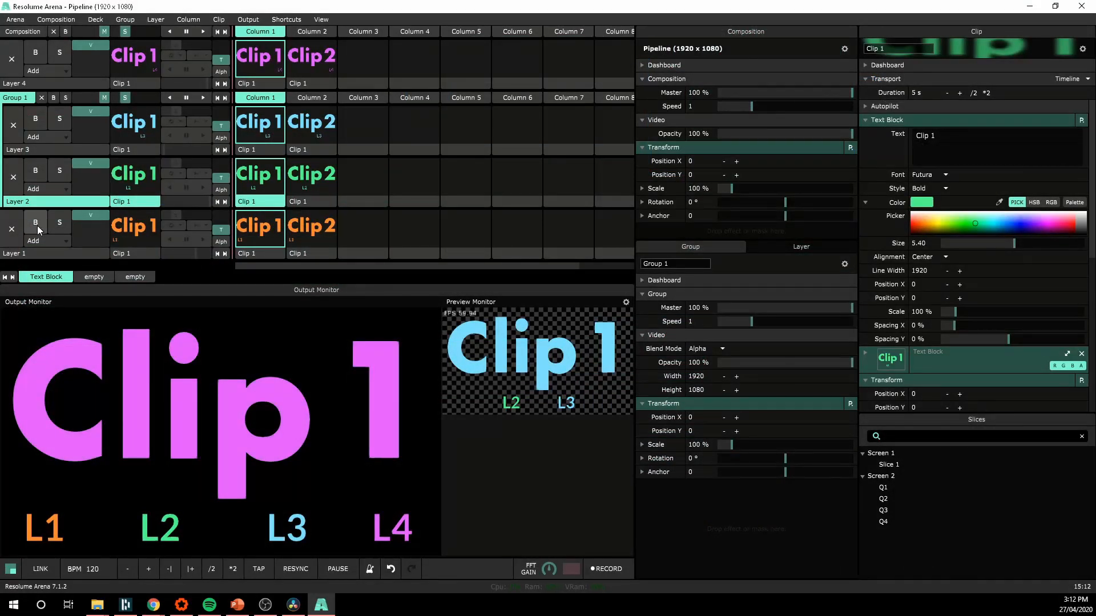
# Bypass all four layers to blank the output and return to the Output menu.
pyautogui.click(36, 222)
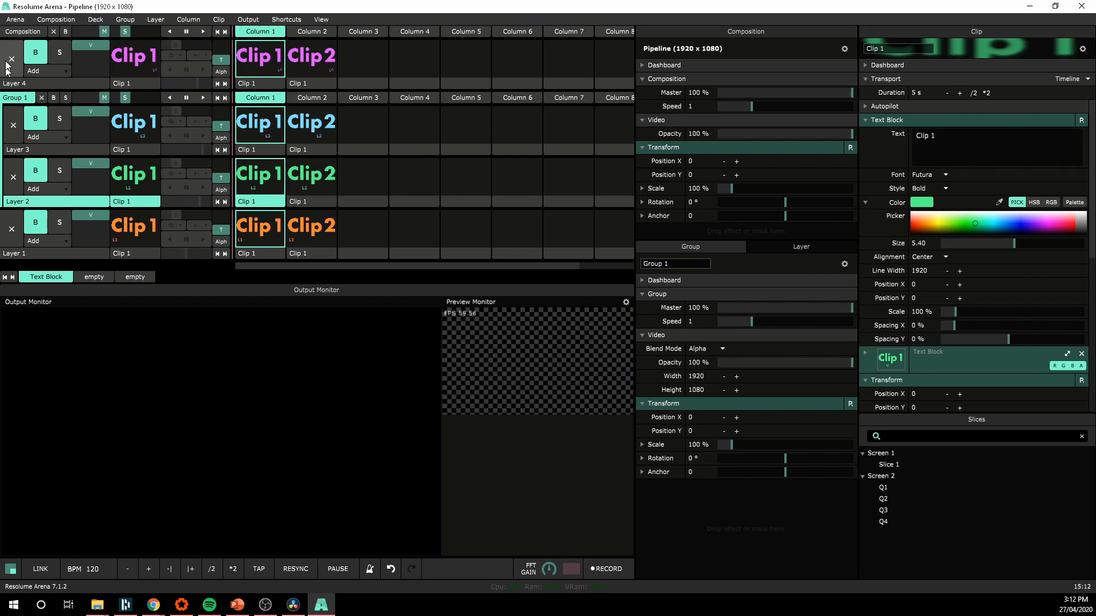
pyautogui.moveTo(209, 8)
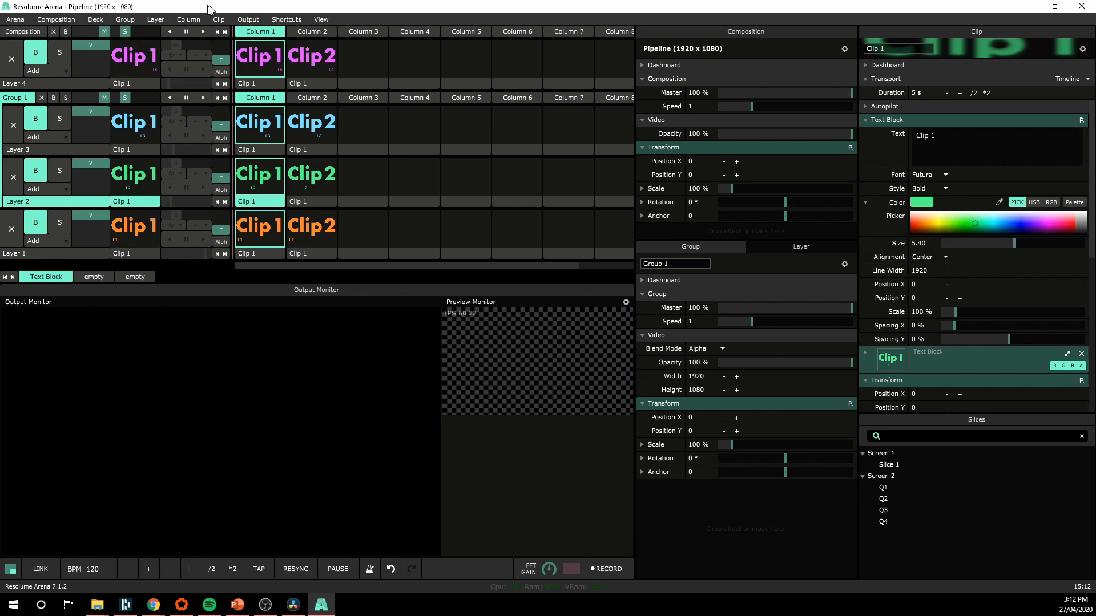
pyautogui.click(247, 18)
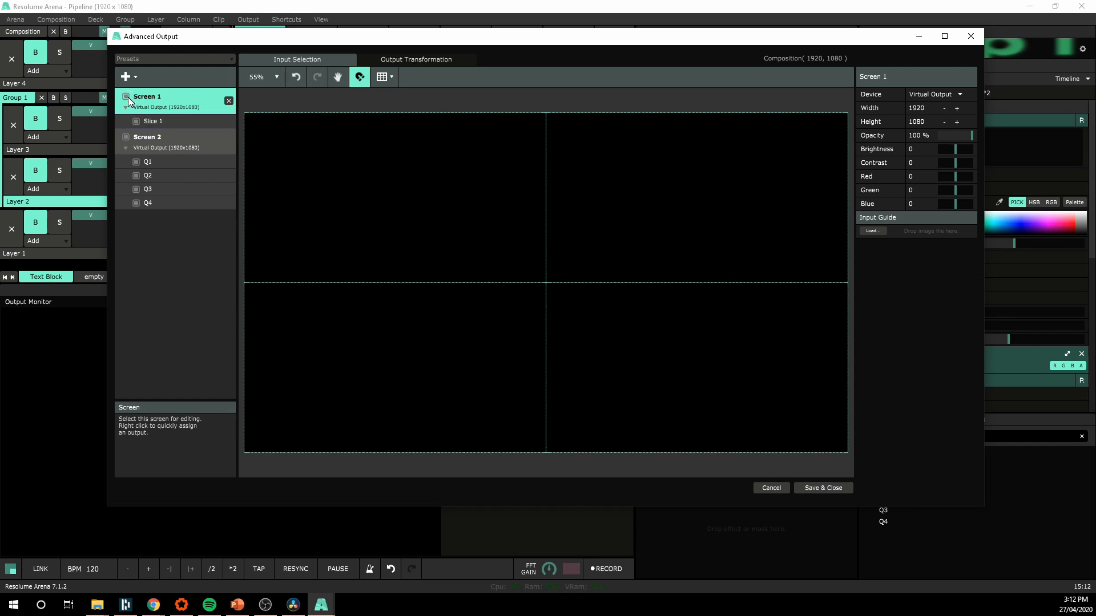
# Review Screen 2 slices Q1–Q4 in the output setup, then return to the Output menu.
pyautogui.click(147, 162)
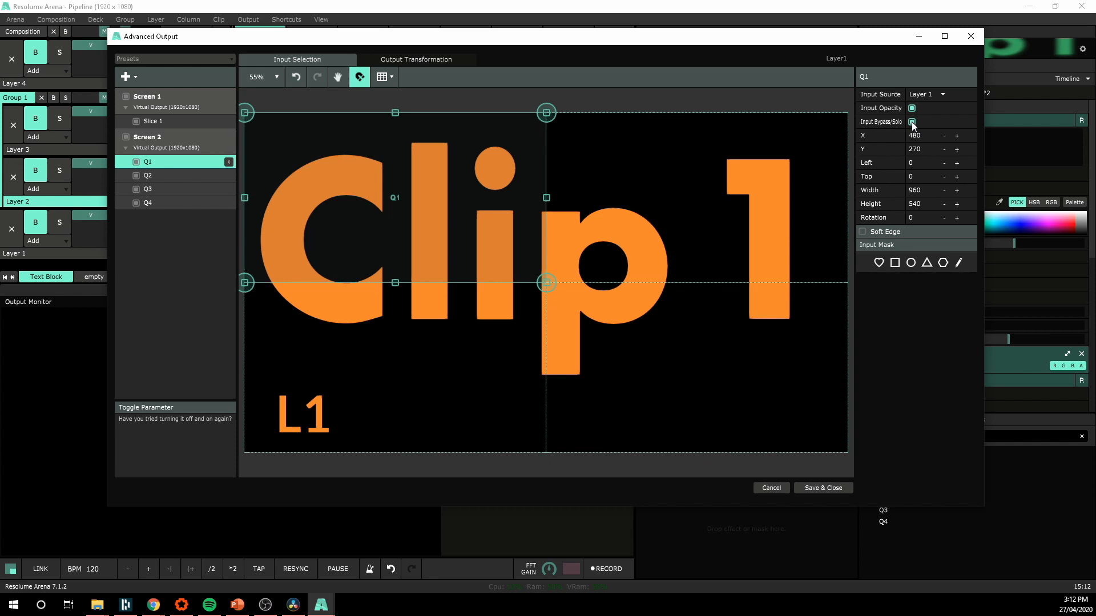
pyautogui.click(148, 175)
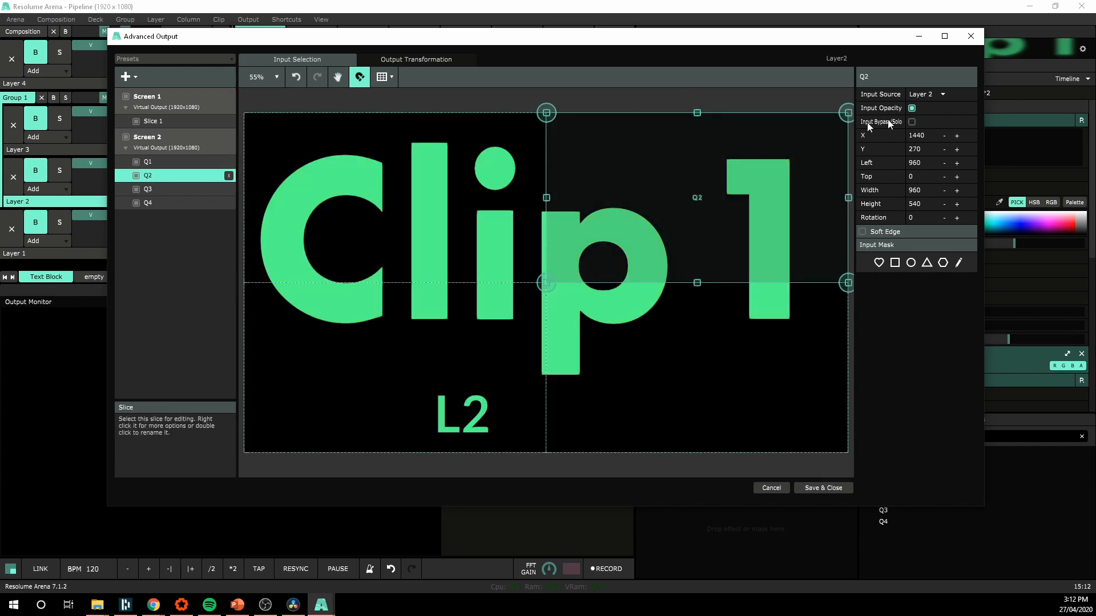
pyautogui.click(147, 189)
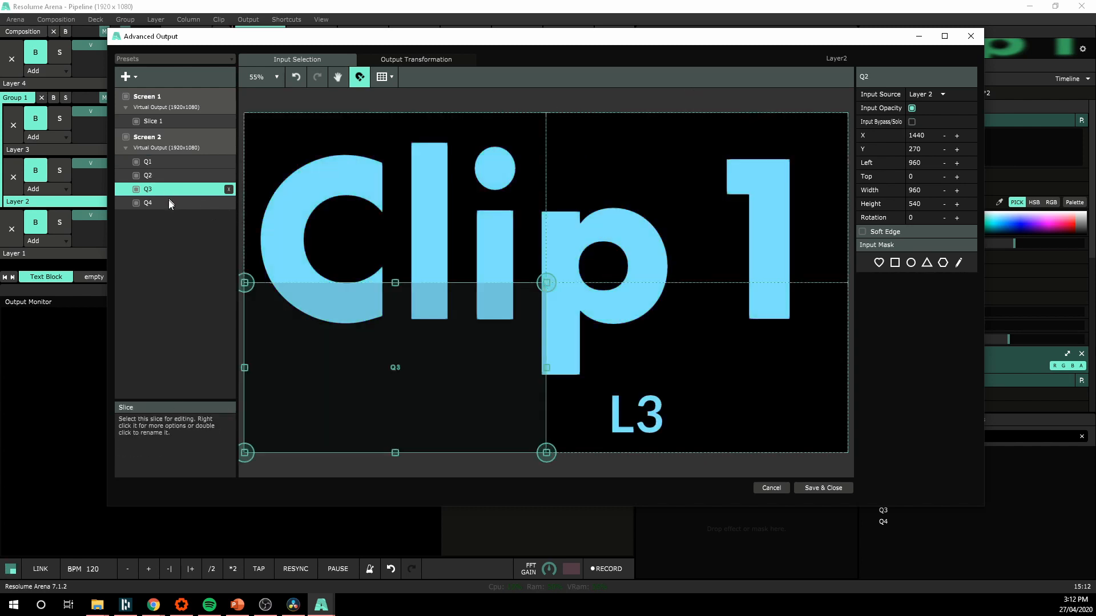
pyautogui.click(147, 202)
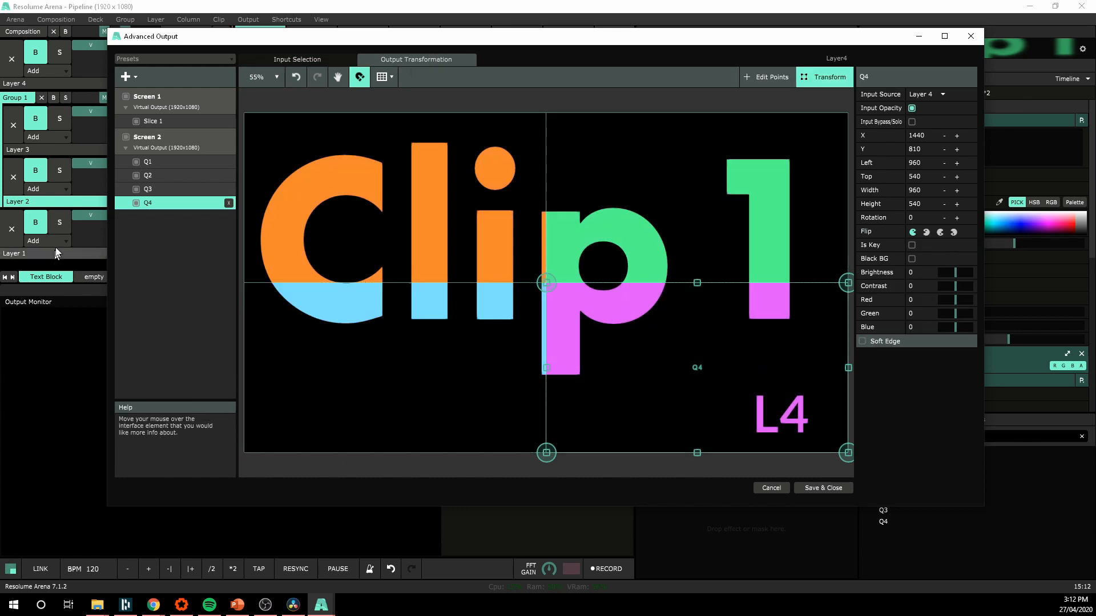
pyautogui.click(148, 162)
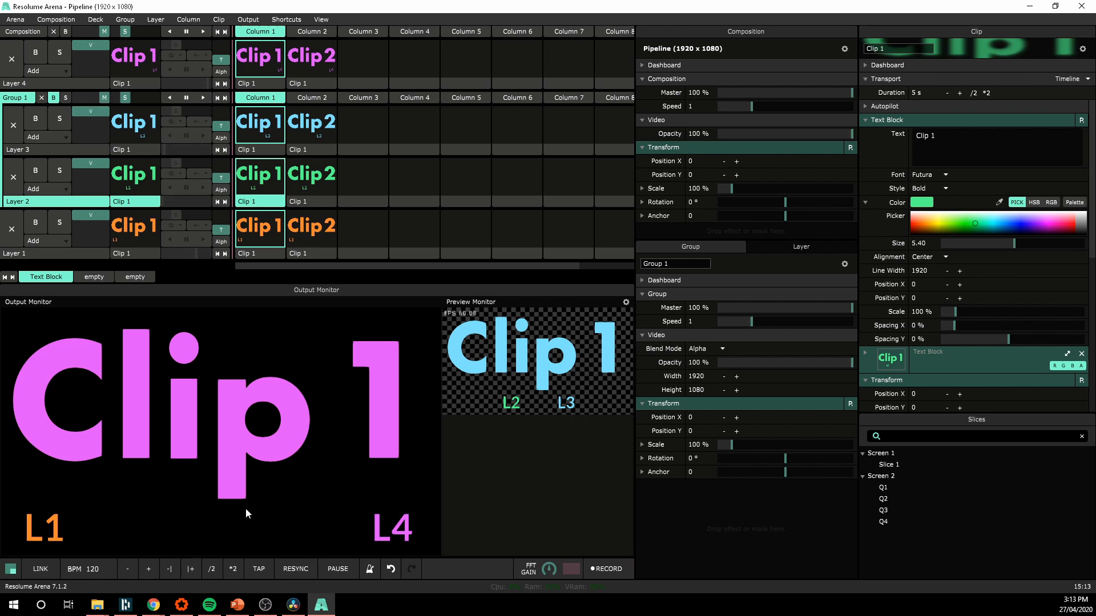
pyautogui.click(248, 18)
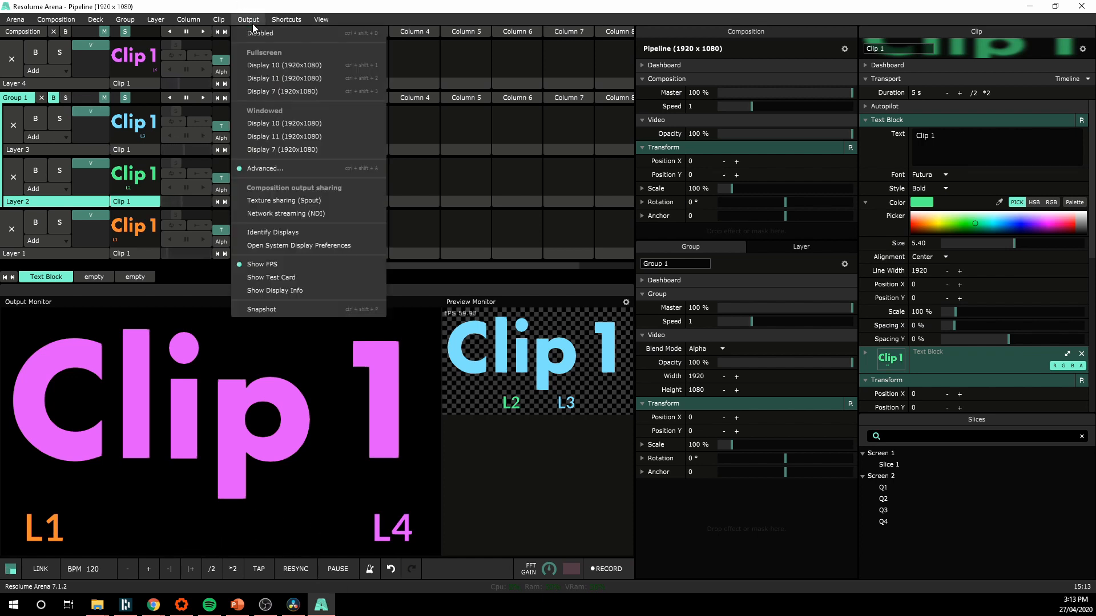
# Set slice Q2's input source back to Group 1 in Advanced Output.
pyautogui.click(265, 168)
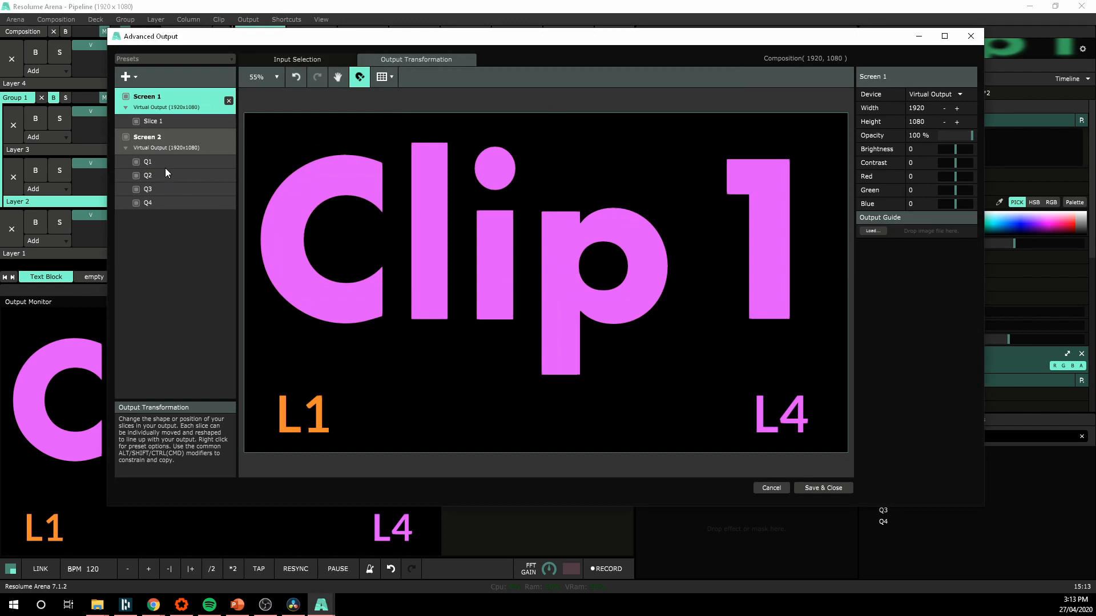
pyautogui.click(148, 175)
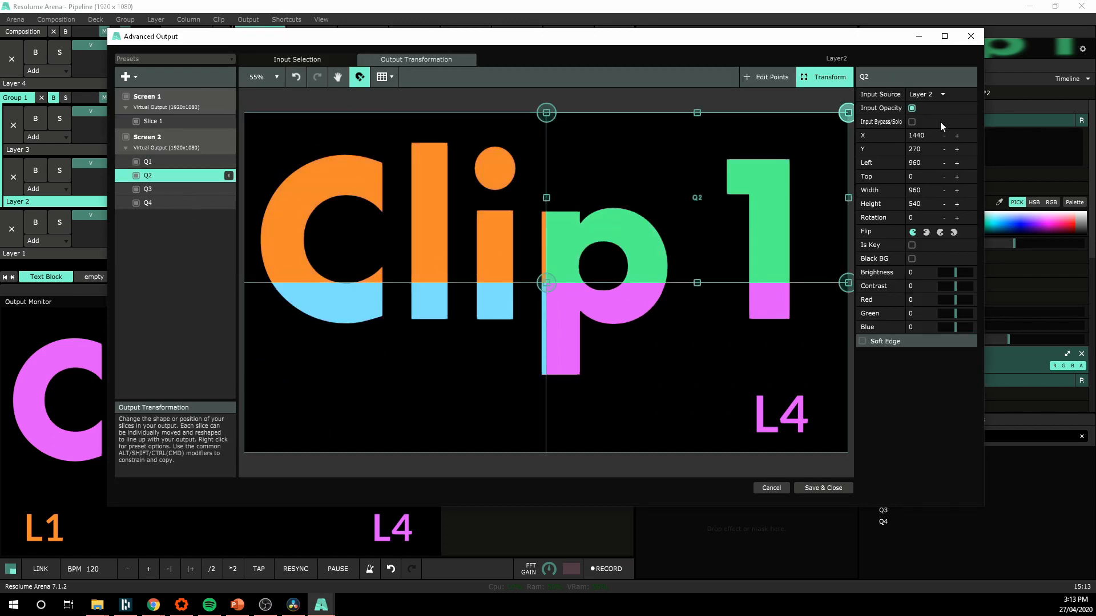
pyautogui.click(936, 94)
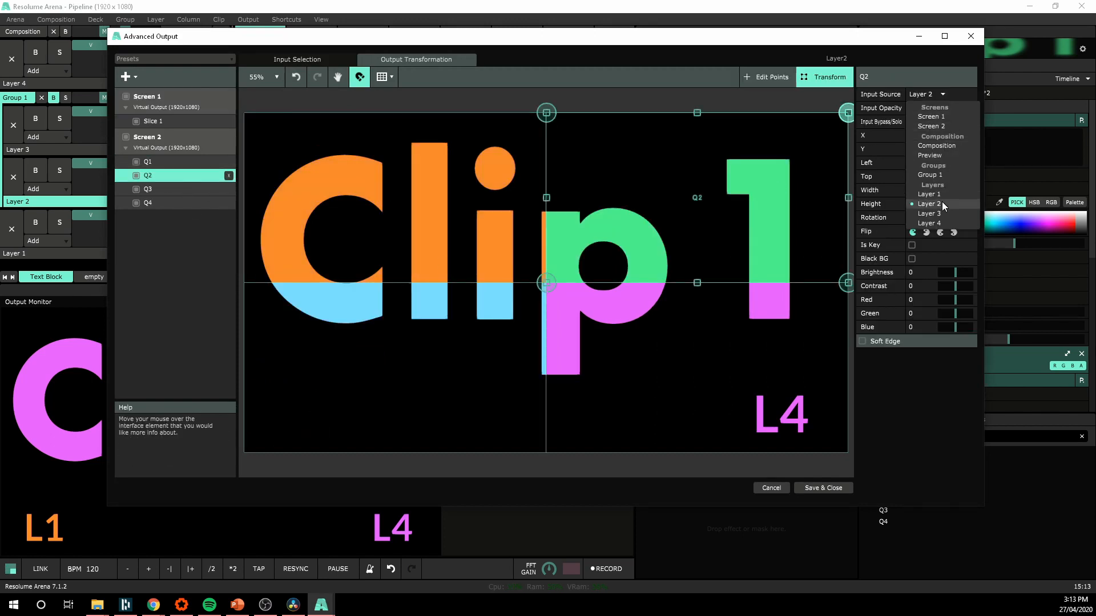
pyautogui.click(929, 175)
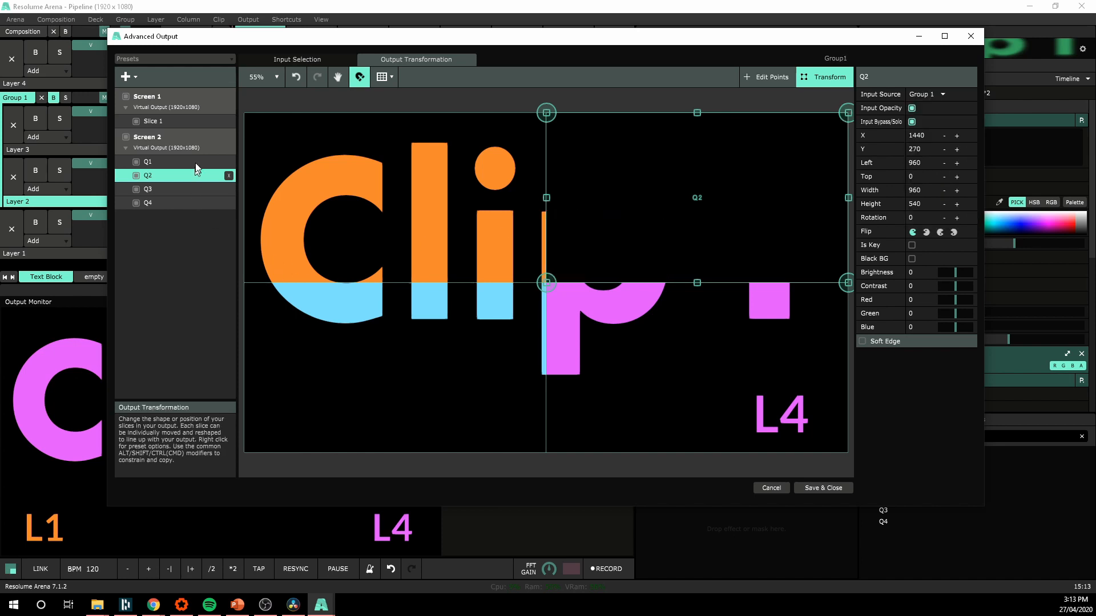
pyautogui.click(147, 189)
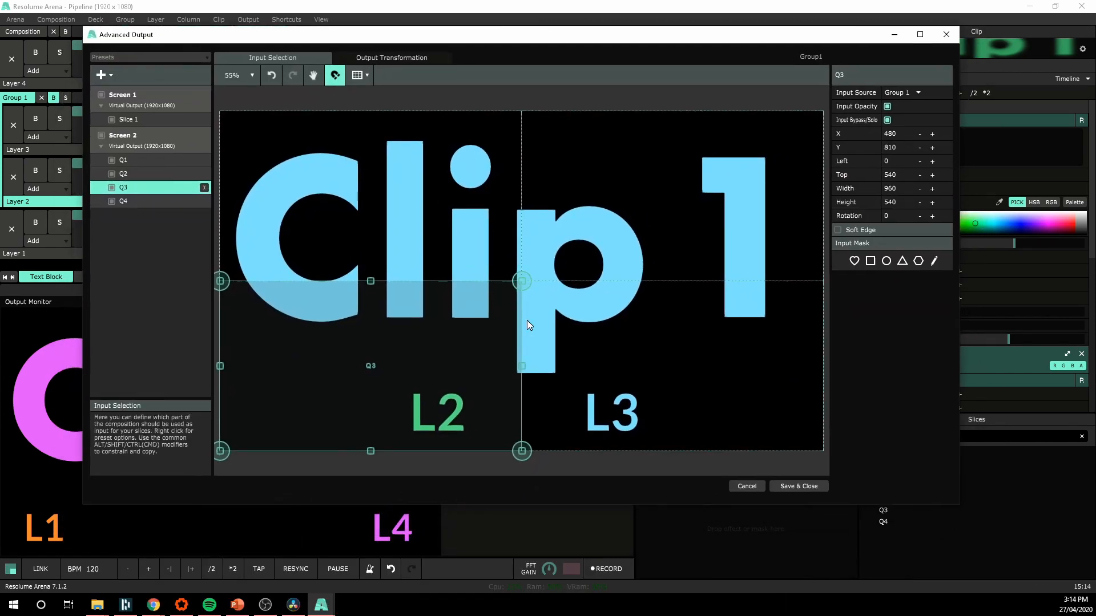
# Inspect the Q2 and Q3 slice input areas, then Save & Close.
pyautogui.click(124, 188)
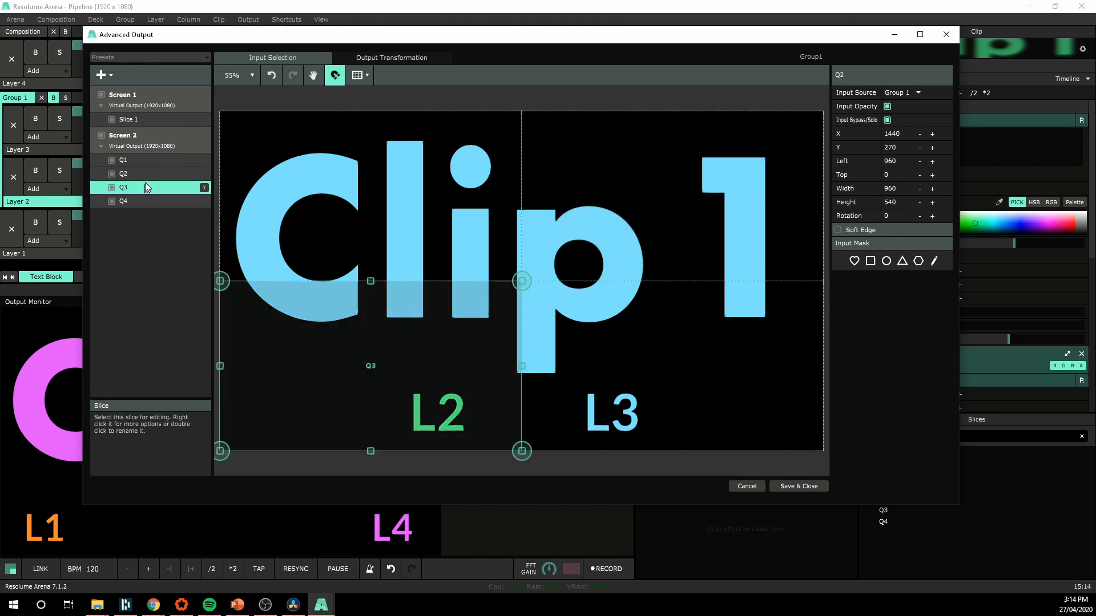
pyautogui.click(124, 174)
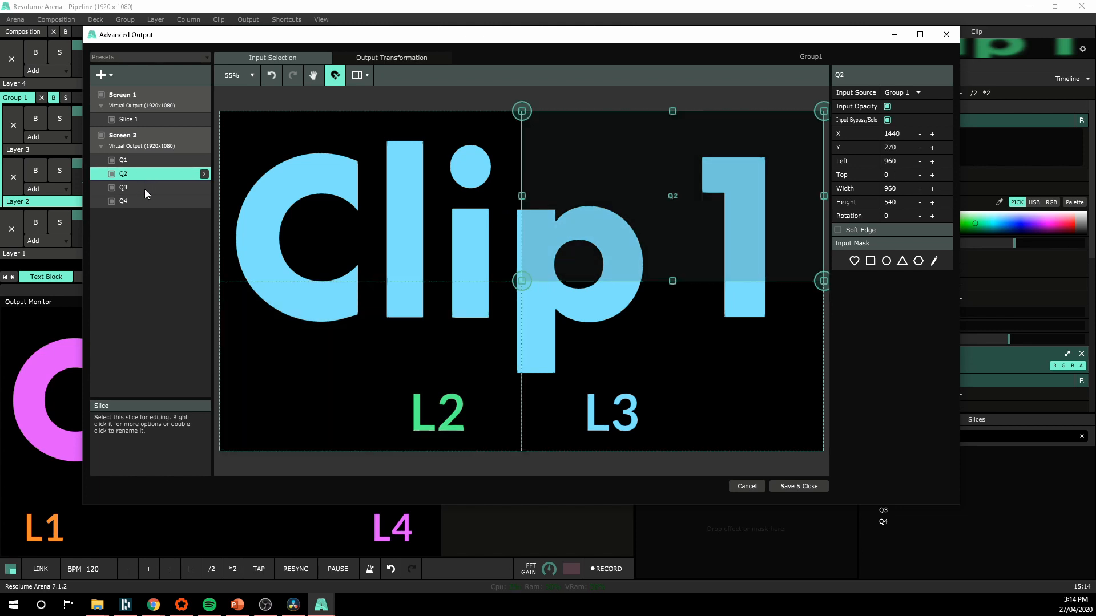
pyautogui.click(124, 187)
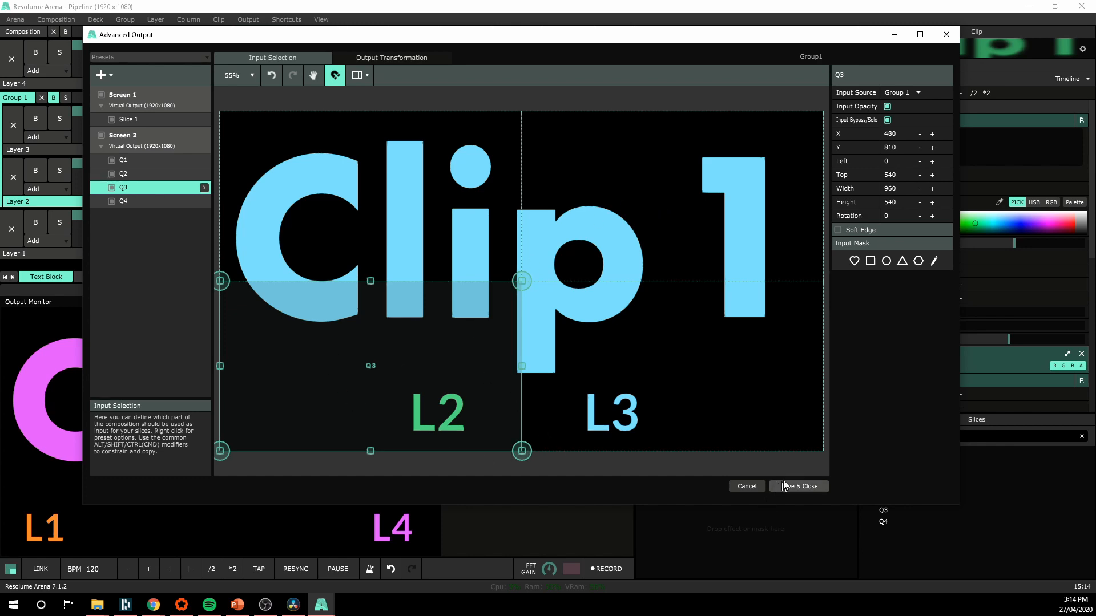
pyautogui.click(798, 486)
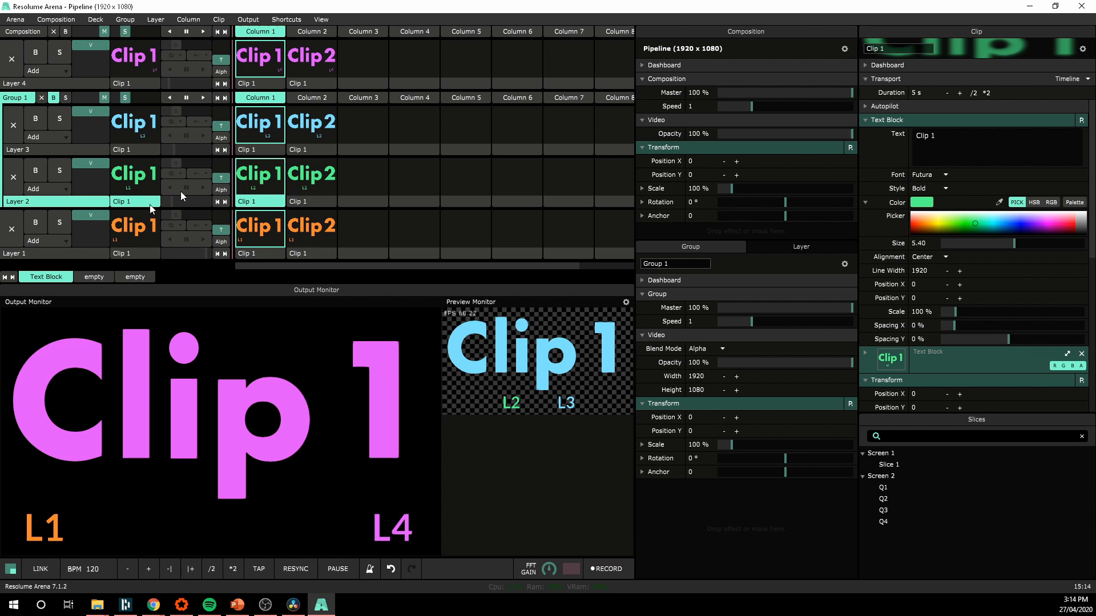
pyautogui.moveTo(133, 536)
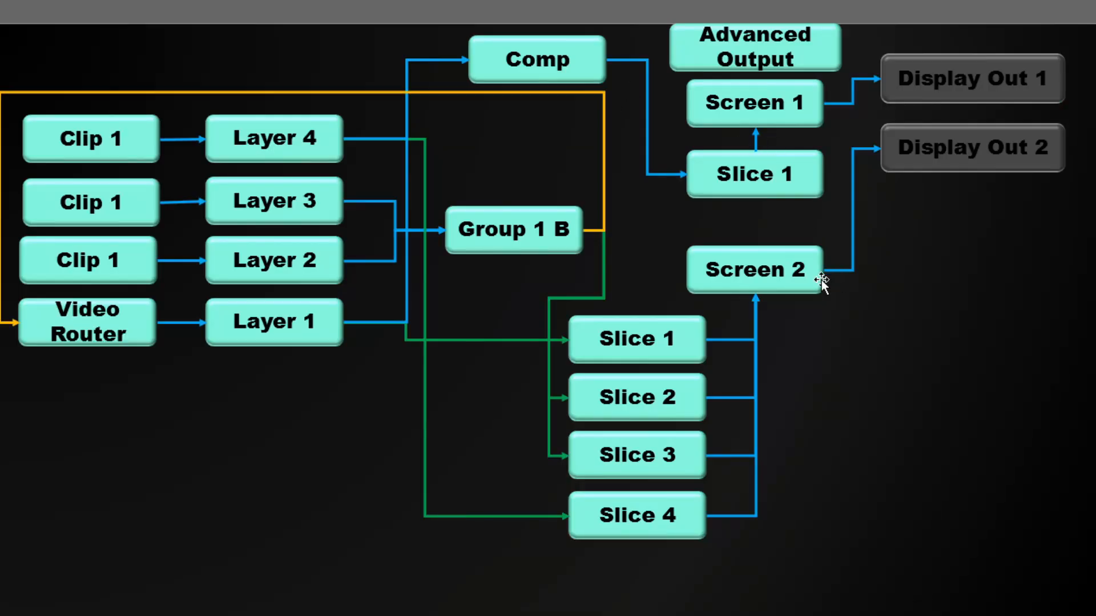
pyautogui.moveTo(699, 492)
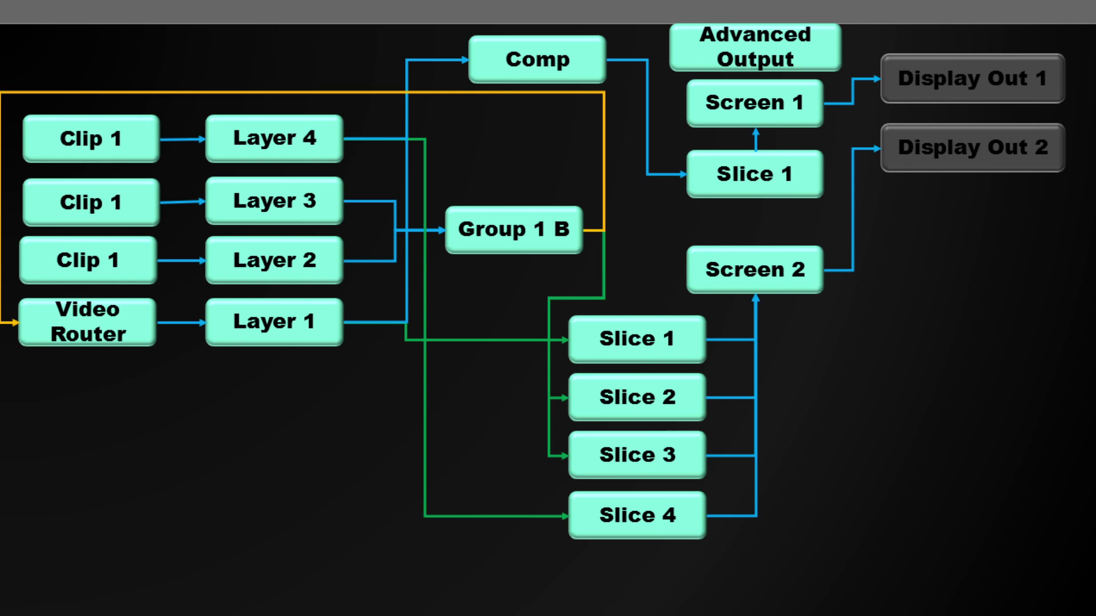
pyautogui.moveTo(236, 344)
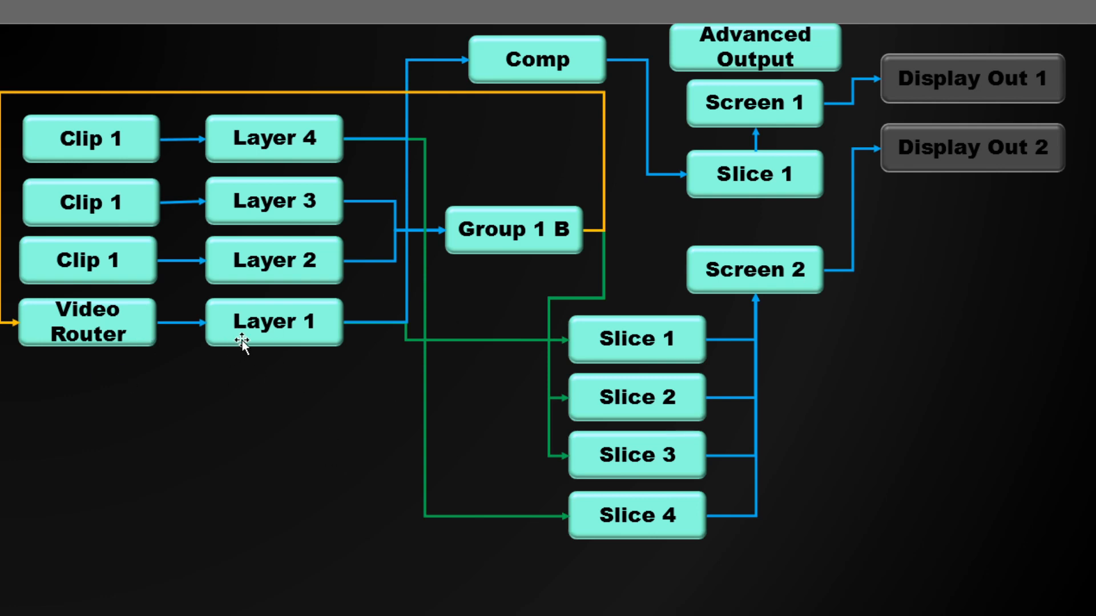
pyautogui.moveTo(560, 329)
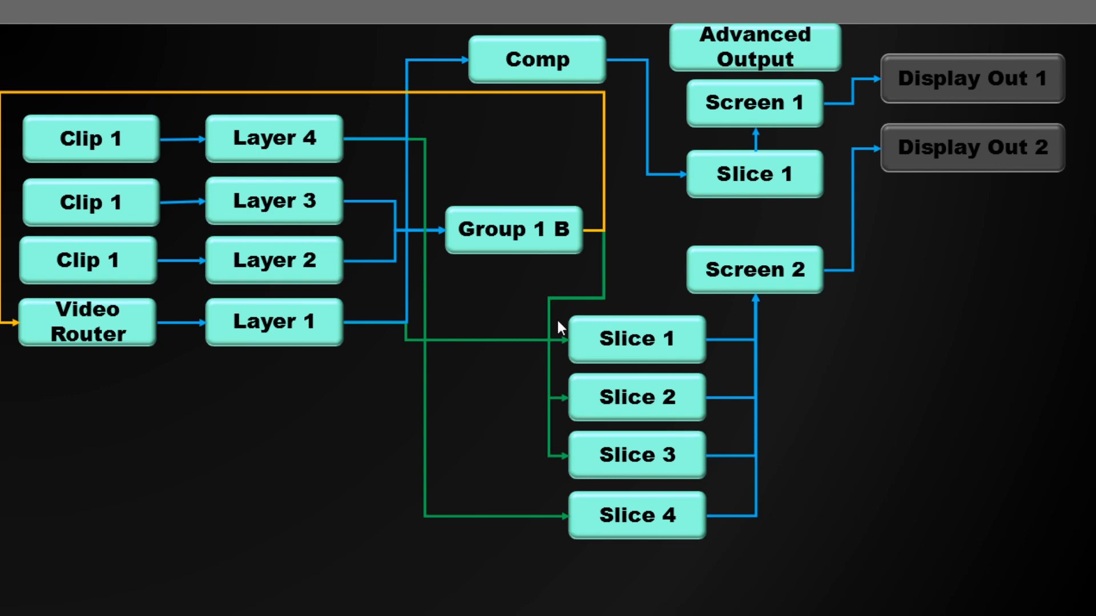
pyautogui.moveTo(120, 360)
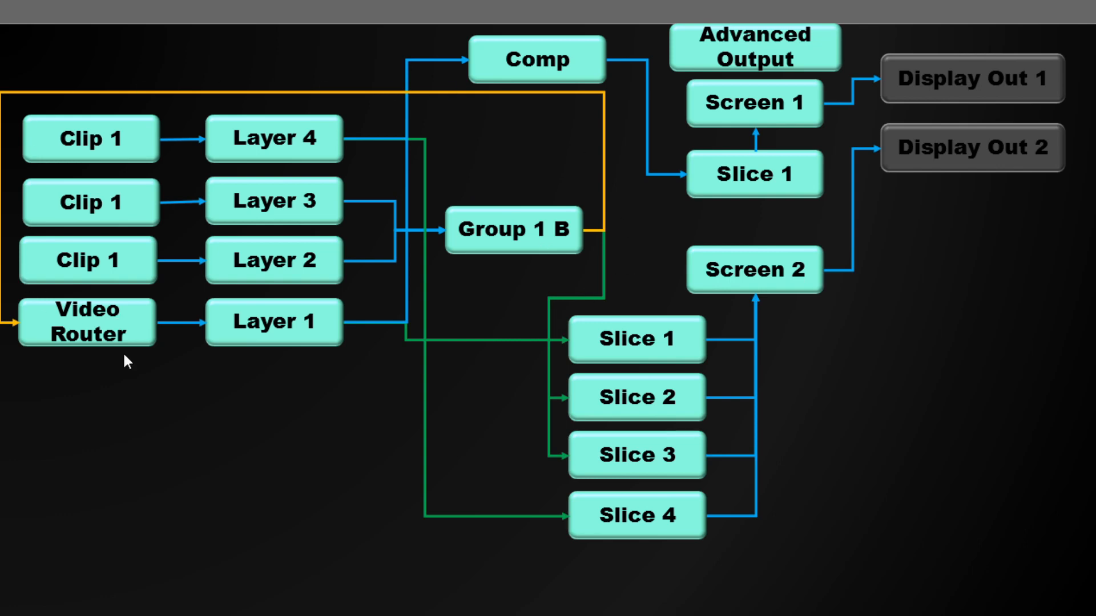
pyautogui.moveTo(713, 408)
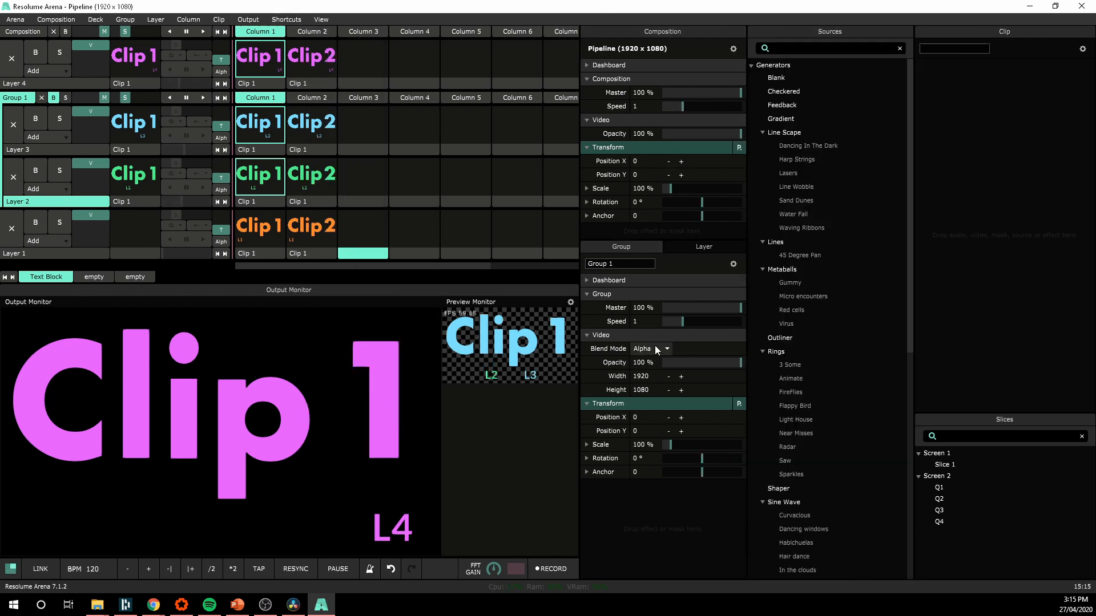
# Scroll to the Routing sources and place a Video Router in Layer 1, Column 3.
pyautogui.scroll(-3)
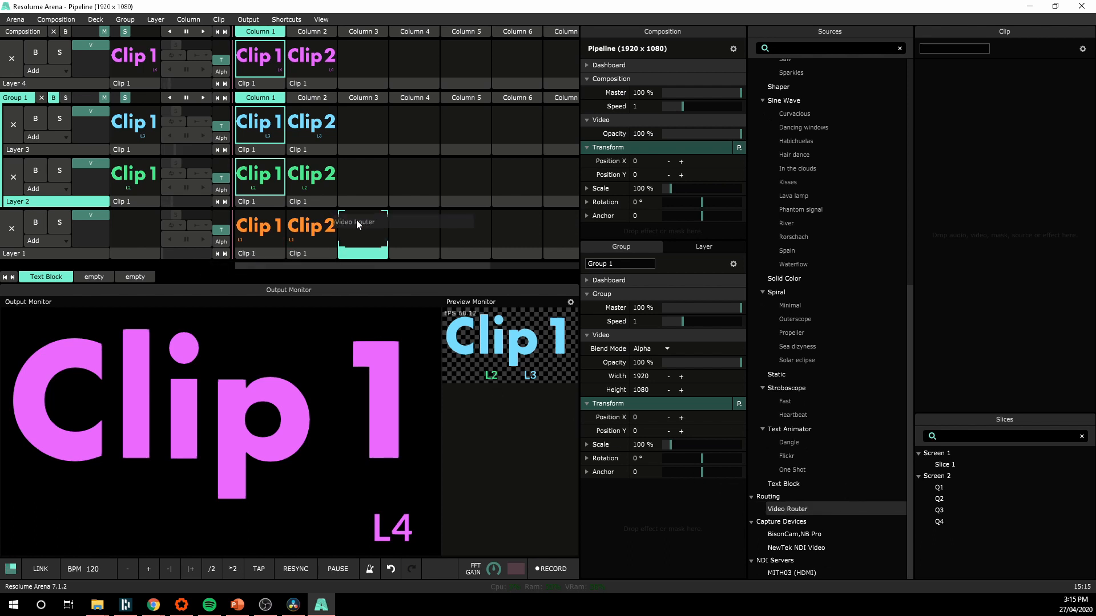
pyautogui.click(320, 19)
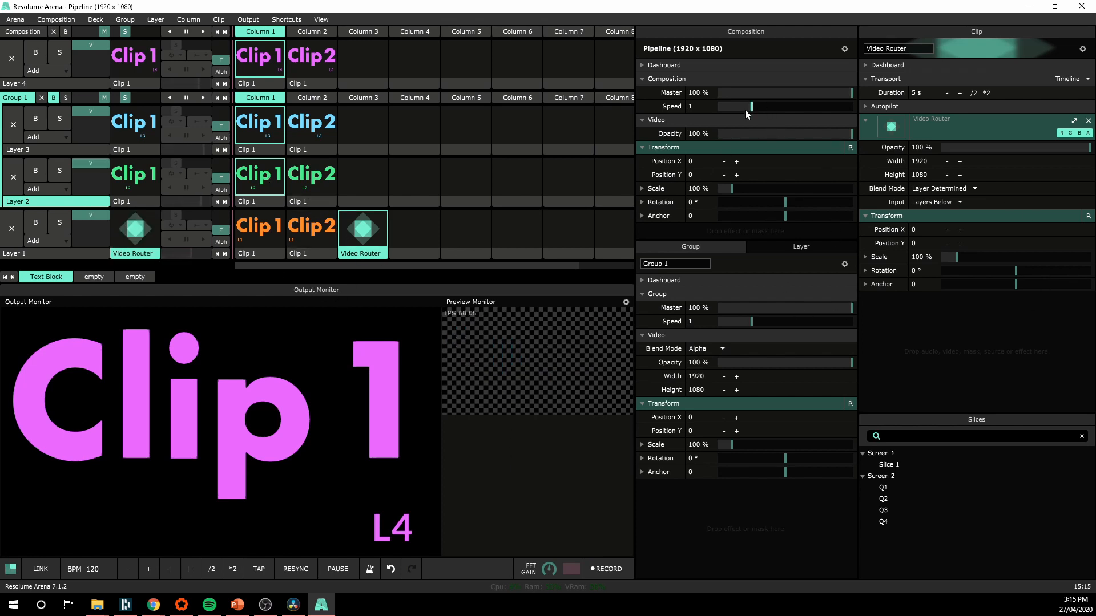
pyautogui.moveTo(922, 217)
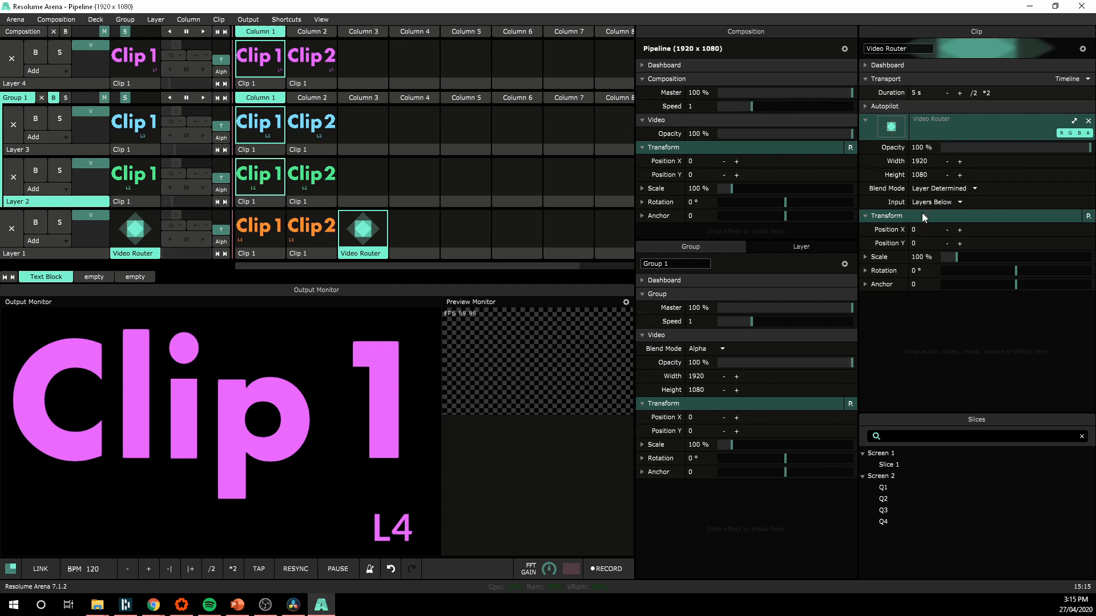
# Set the Video Router input to Layers Below and stop the clips in Layers 2–4.
pyautogui.click(935, 202)
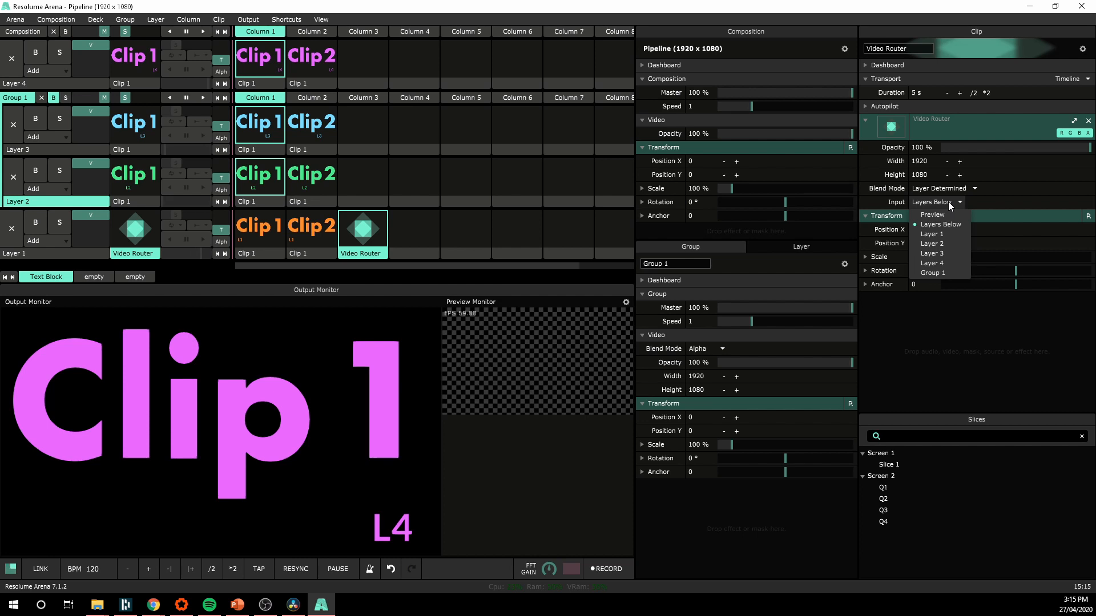
pyautogui.moveTo(956, 230)
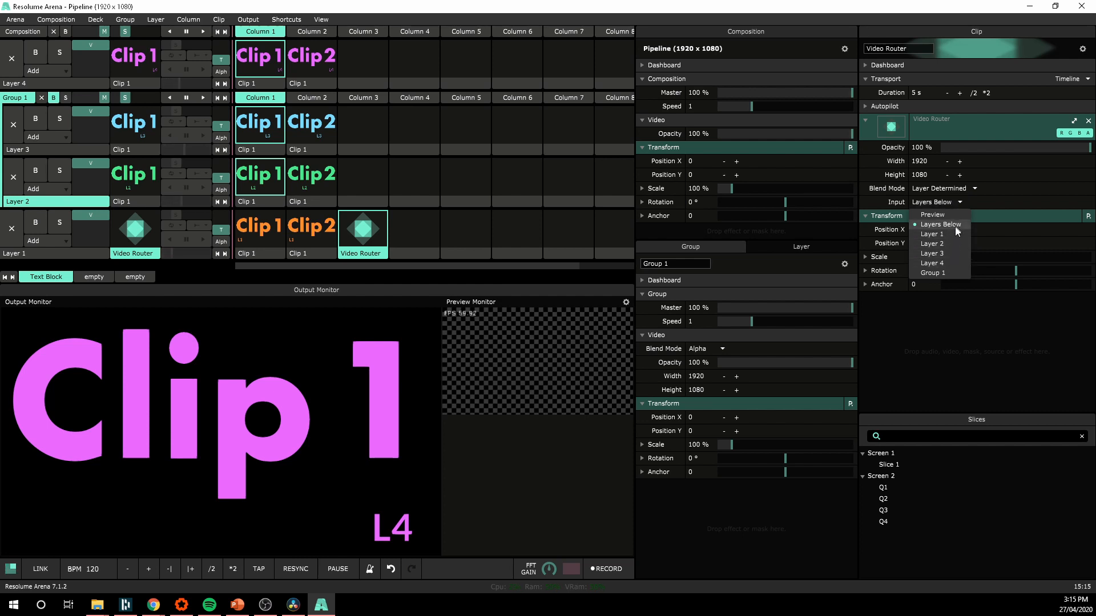
pyautogui.click(931, 262)
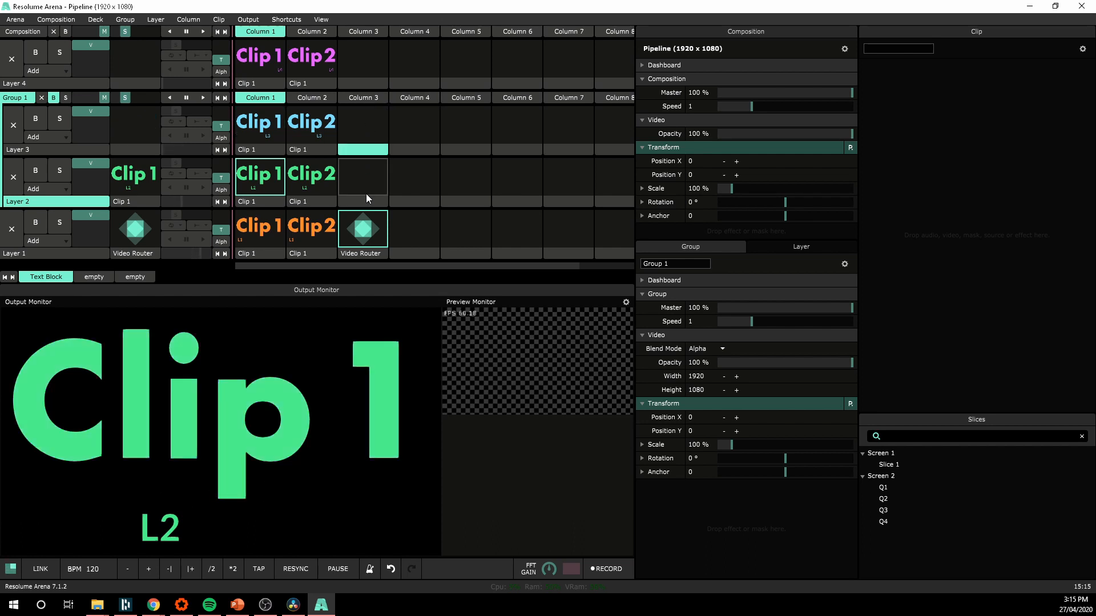
pyautogui.click(362, 65)
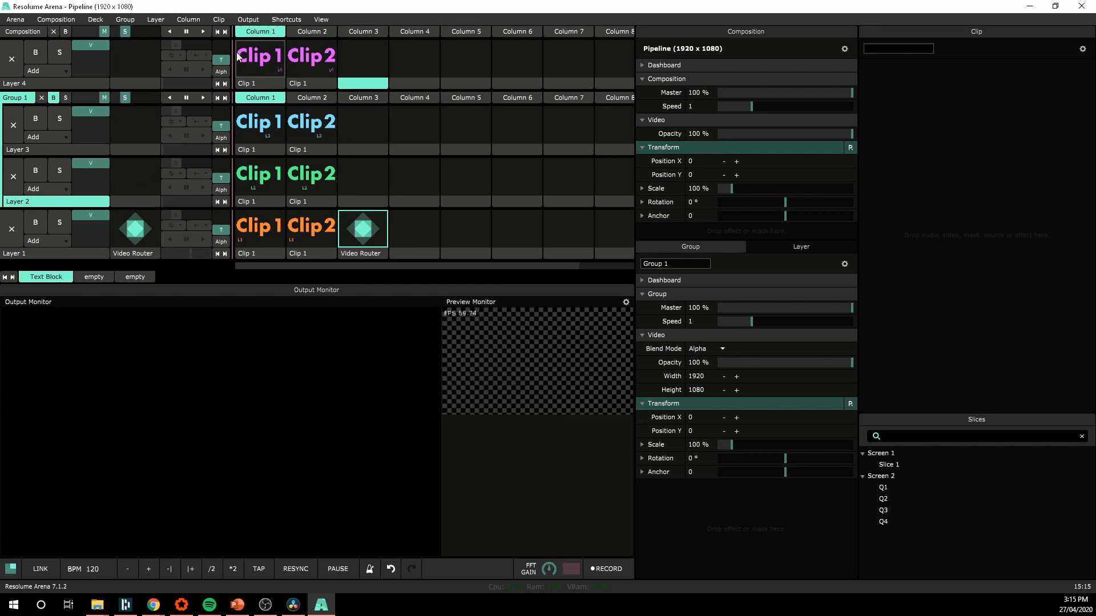
pyautogui.click(260, 60)
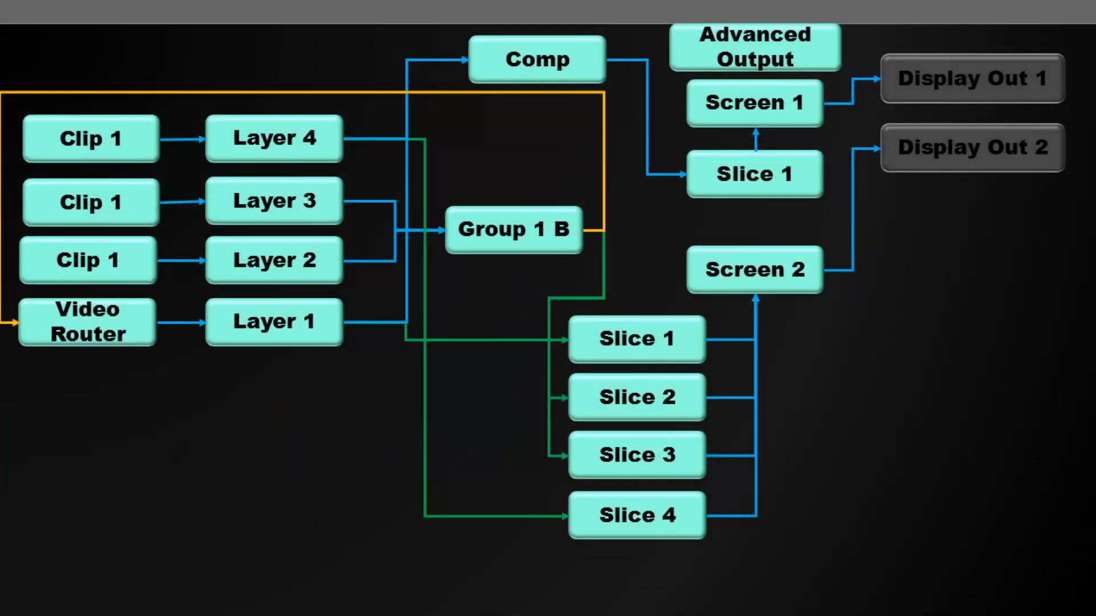
pyautogui.moveTo(542, 268)
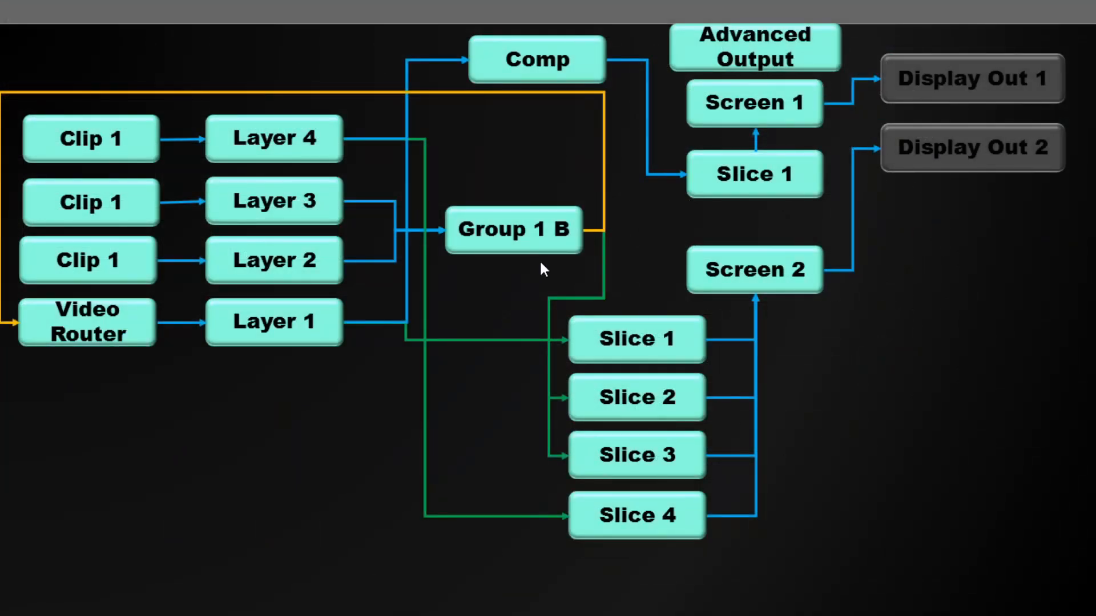
pyautogui.moveTo(547, 96)
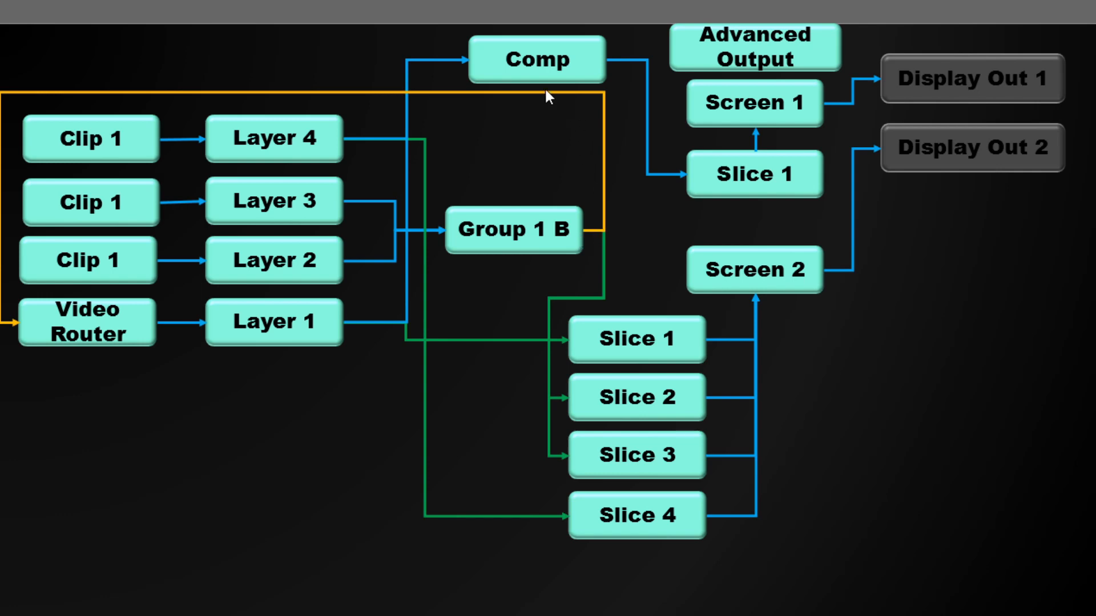
pyautogui.moveTo(344, 325)
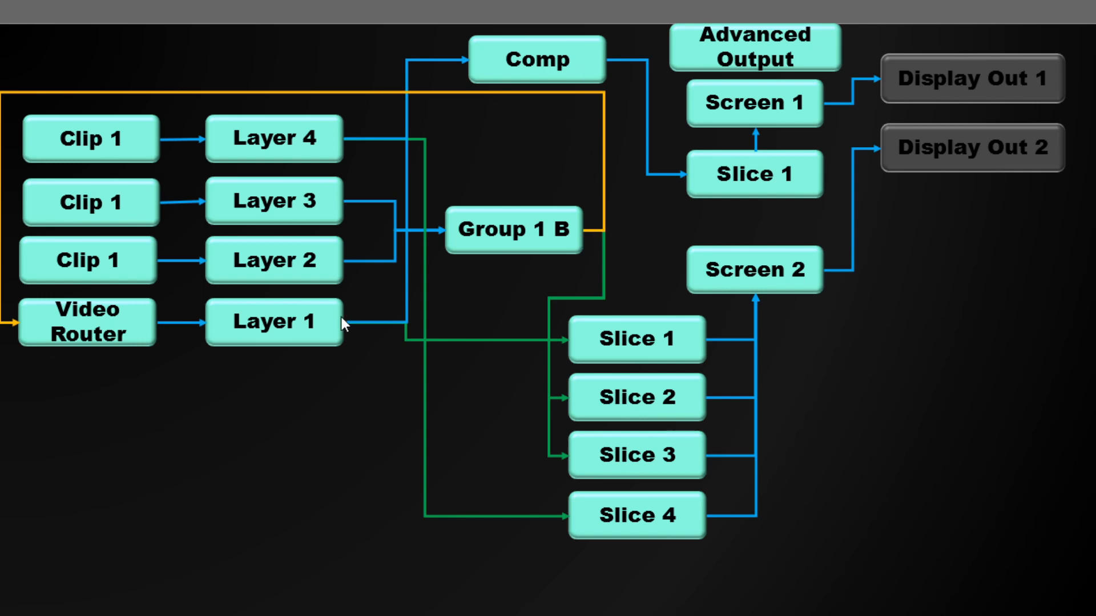
pyautogui.moveTo(985, 394)
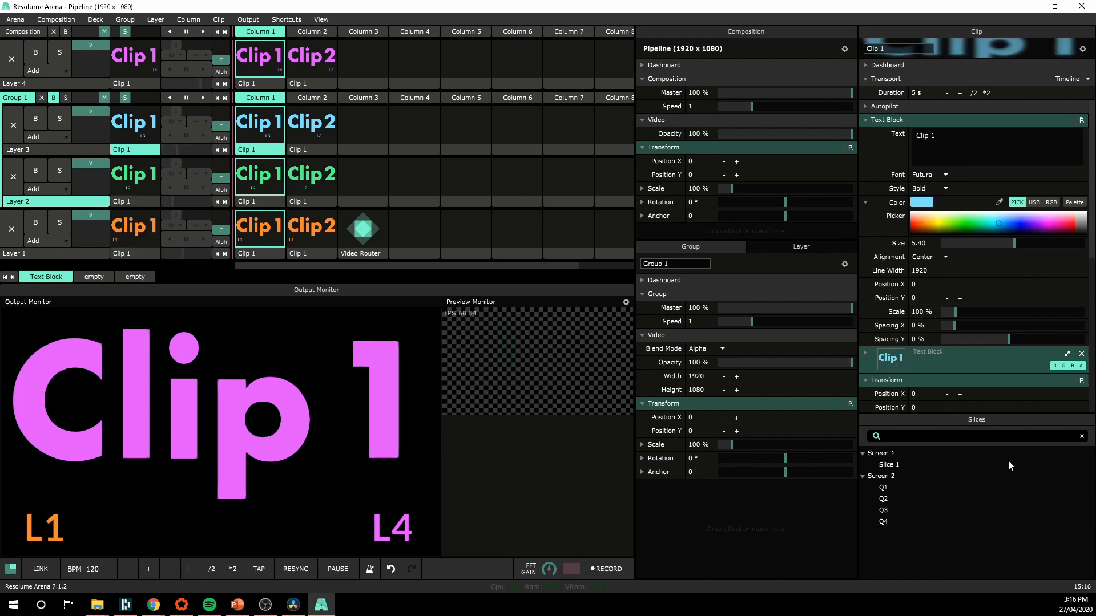
pyautogui.moveTo(260, 237)
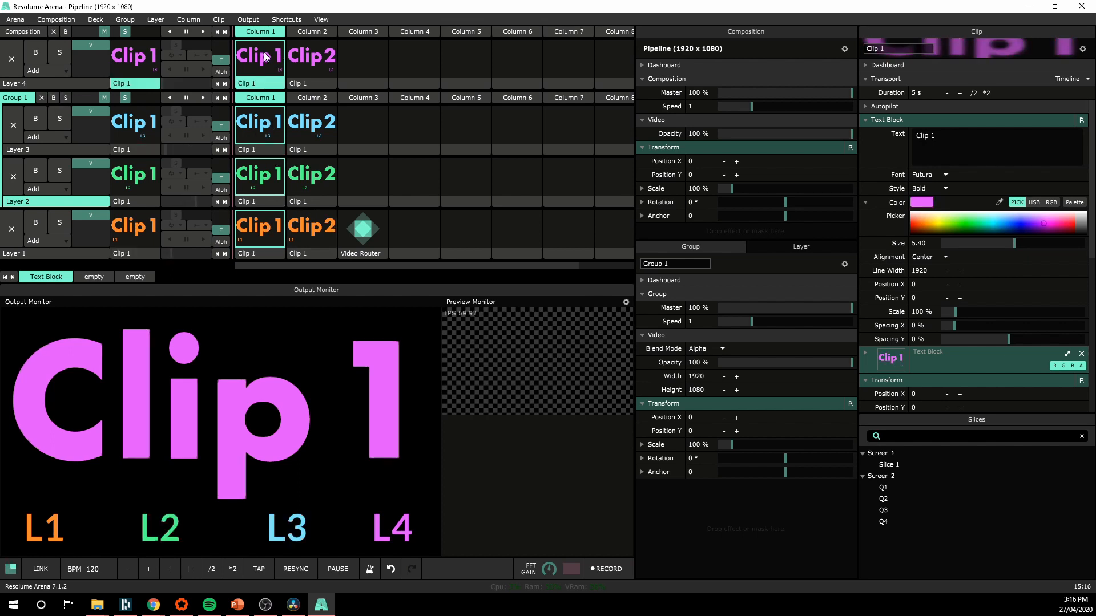
pyautogui.moveTo(837, 517)
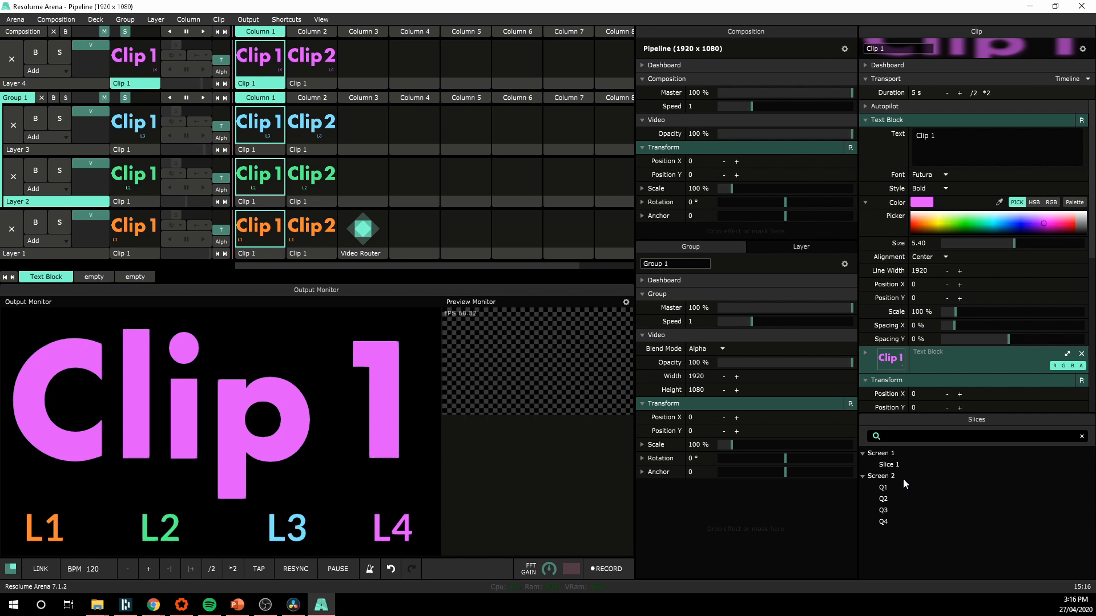
pyautogui.moveTo(890, 527)
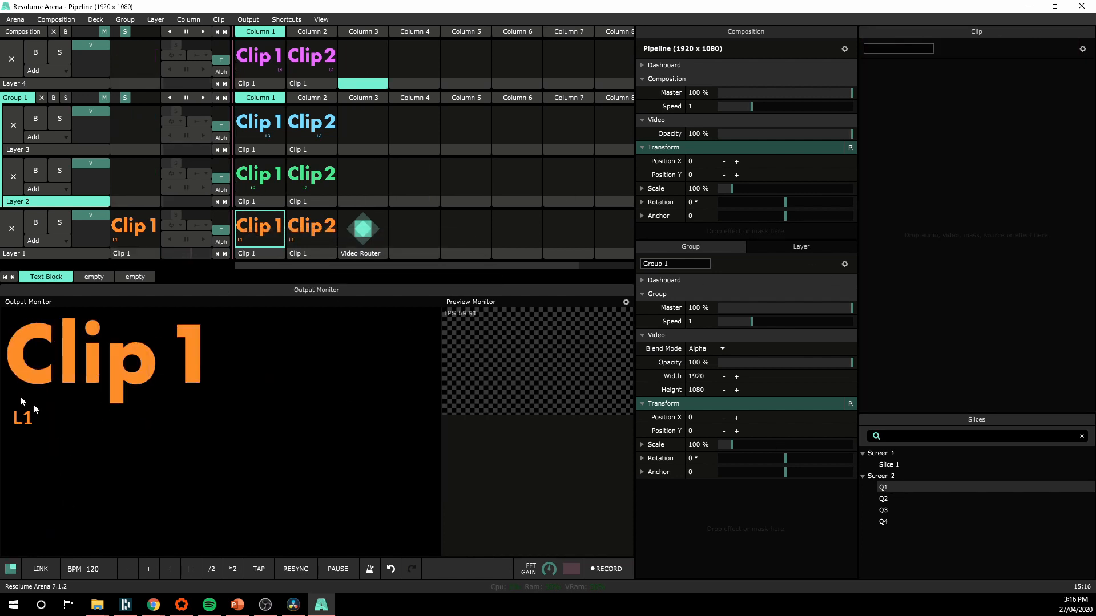
pyautogui.moveTo(70, 386)
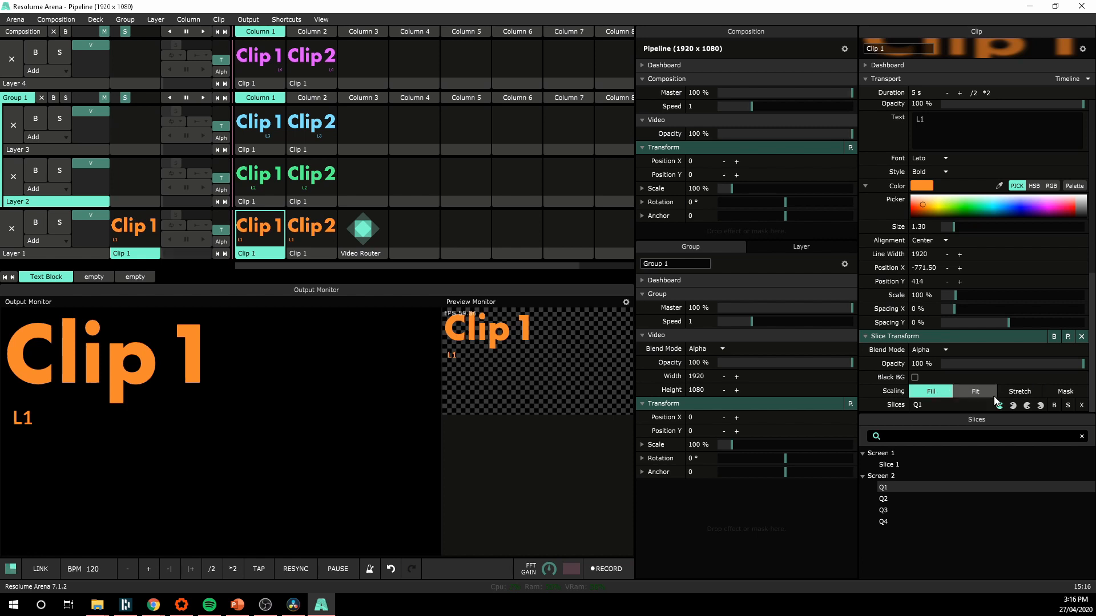
# Test Mask scaling on Layer 1's Q1 Slice Transform, then restore Fill.
pyautogui.click(1065, 392)
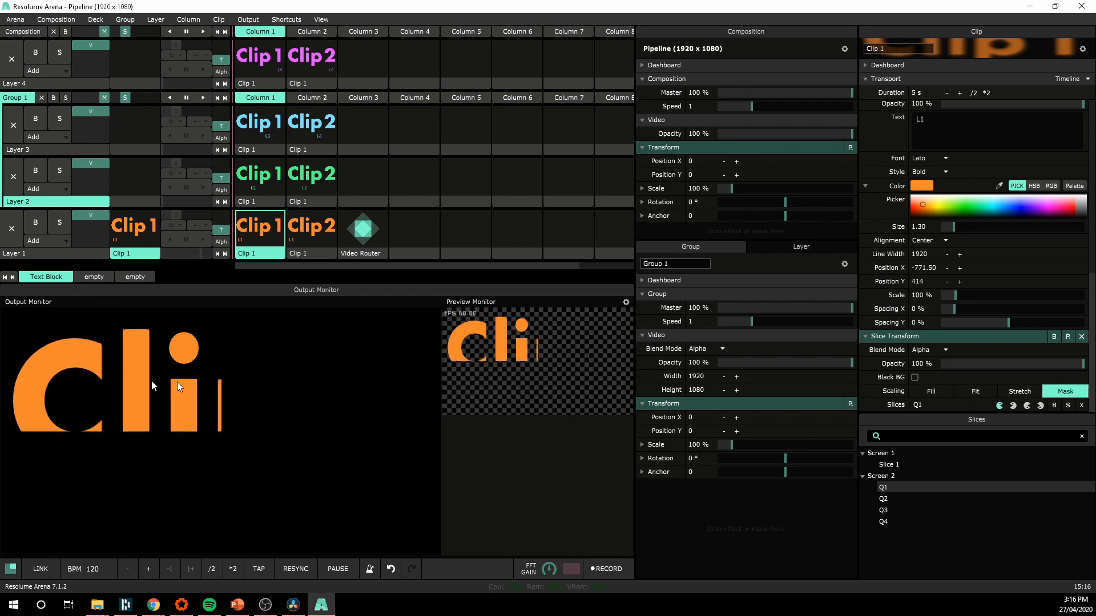
pyautogui.click(930, 391)
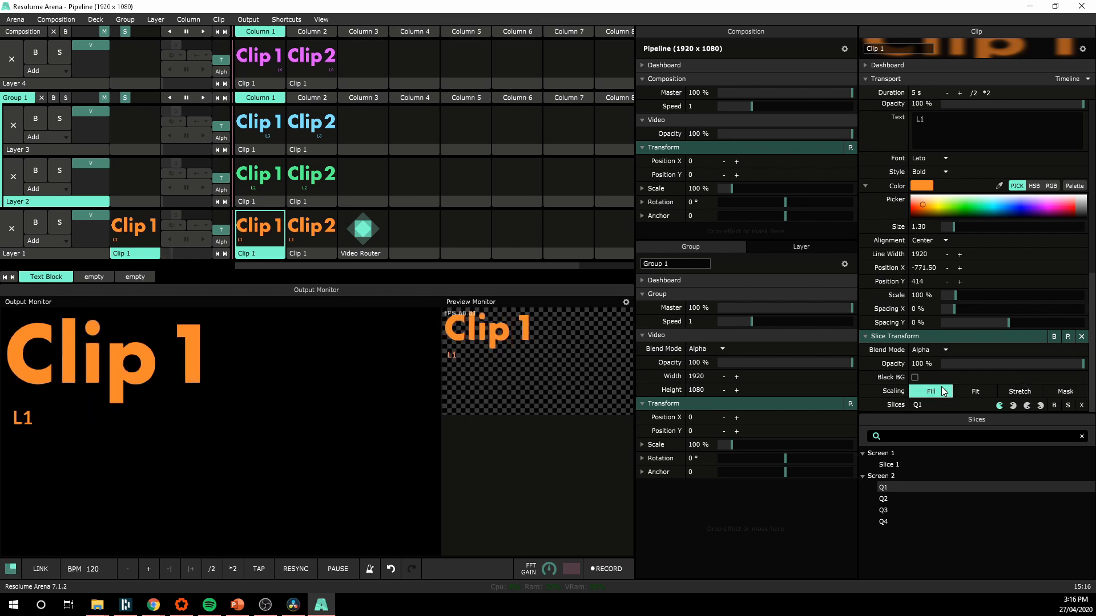
pyautogui.moveTo(117, 358)
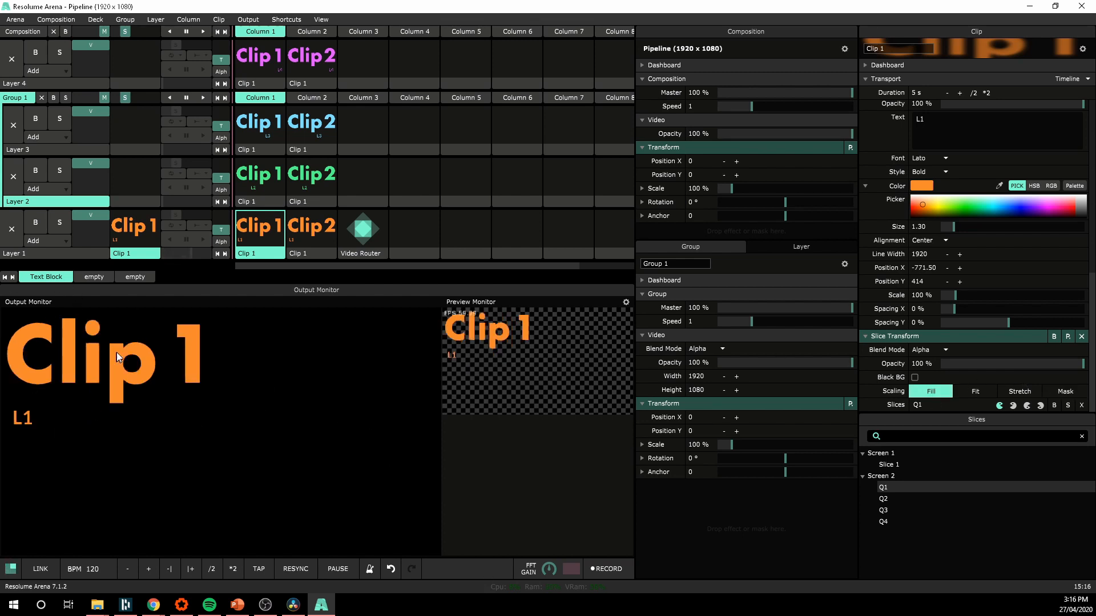
pyautogui.click(883, 498)
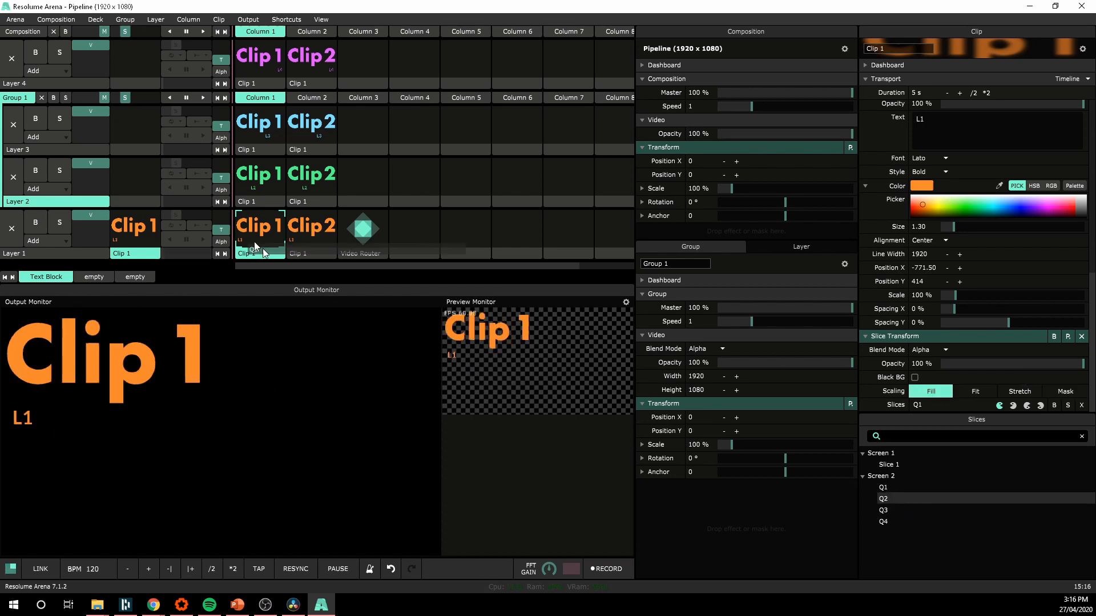